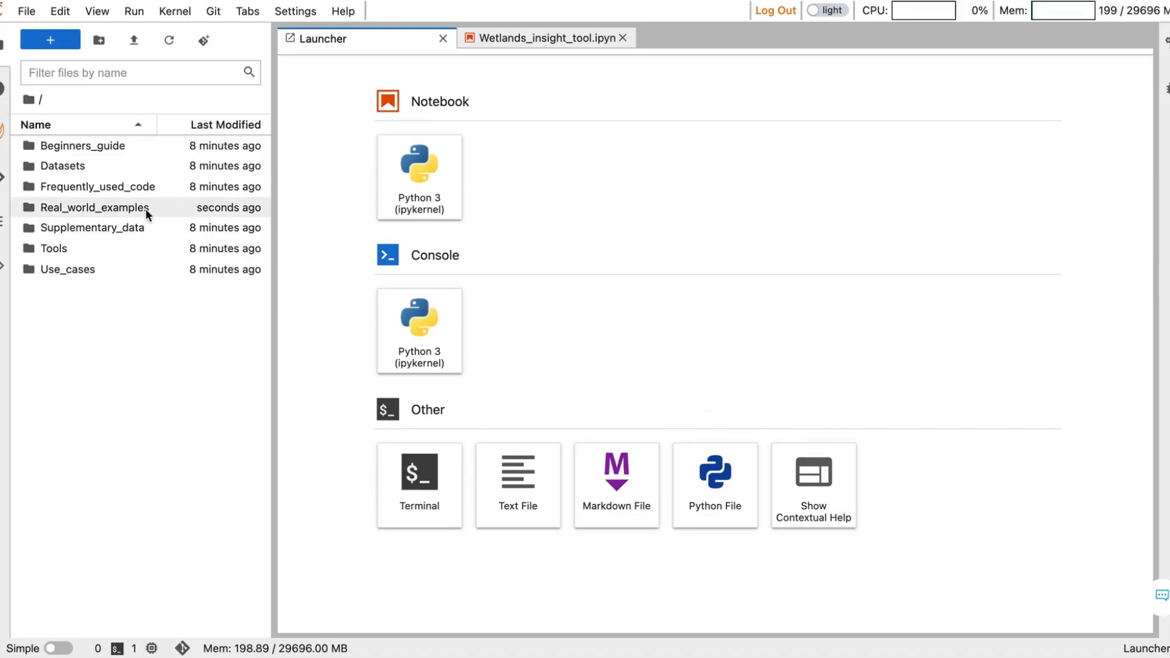
Open the Real_world_examples folder and view the Wetlands Insight Tool notebook introduction.
double_click(95, 207)
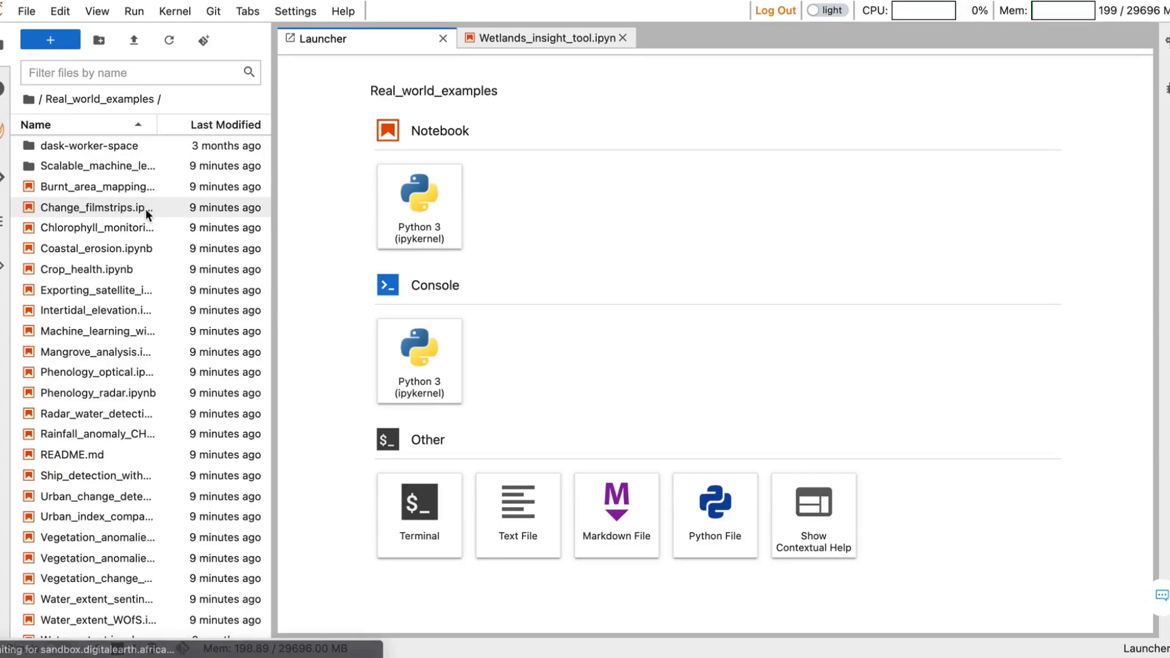
scroll("down", 3)
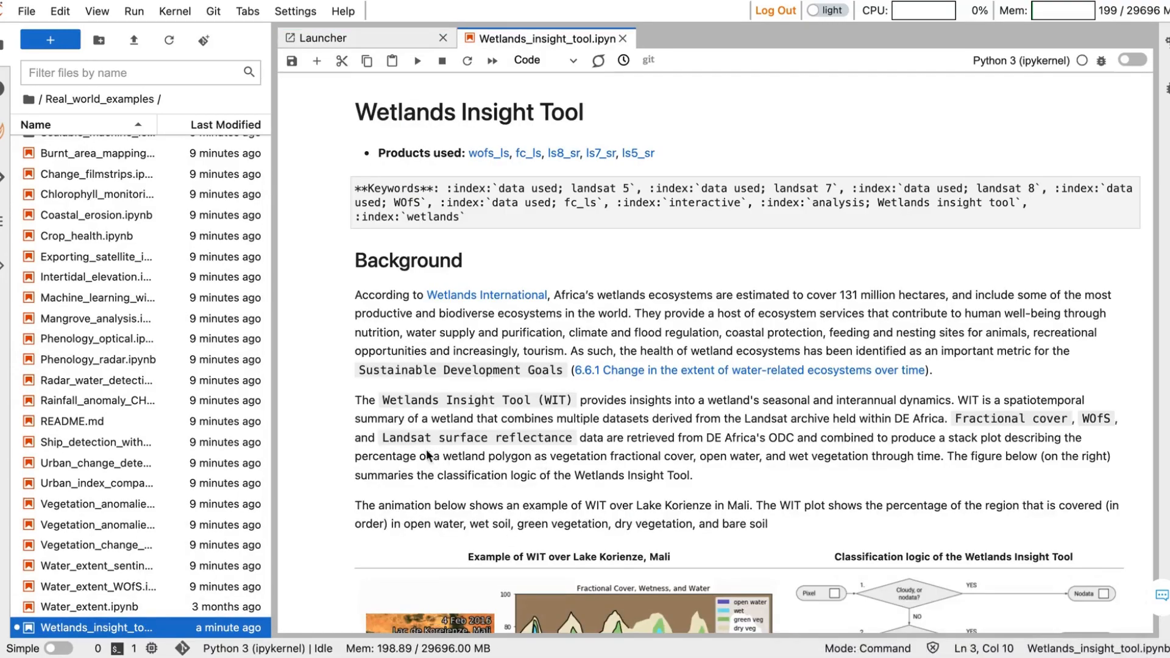
scroll("down", 3)
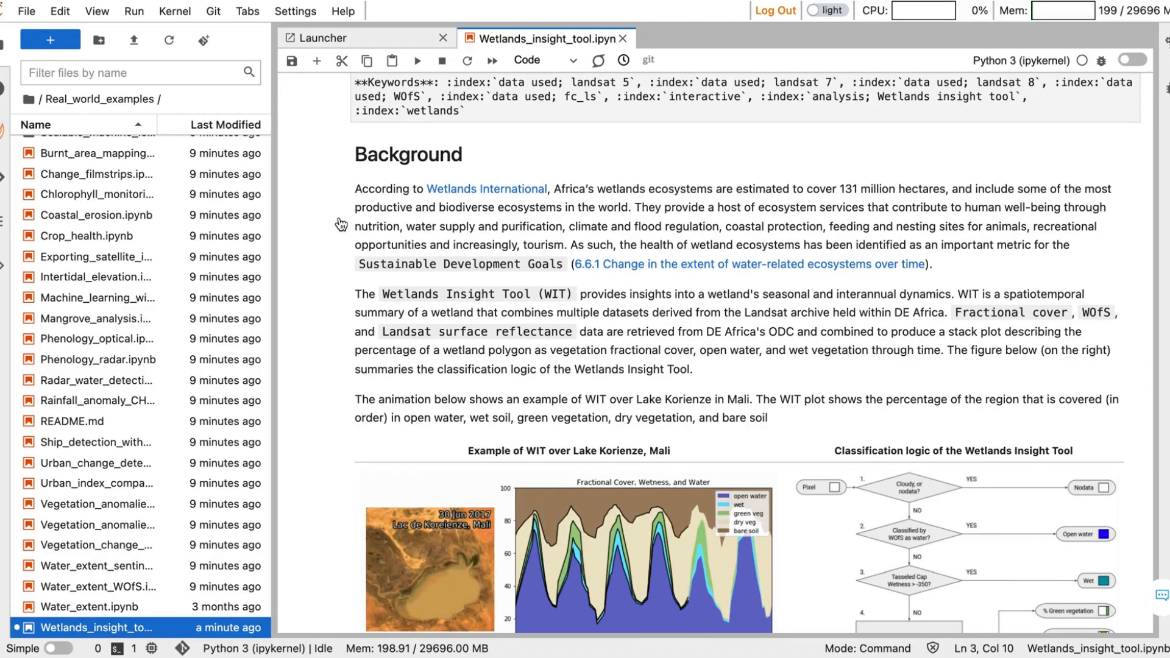
scroll("down", 3)
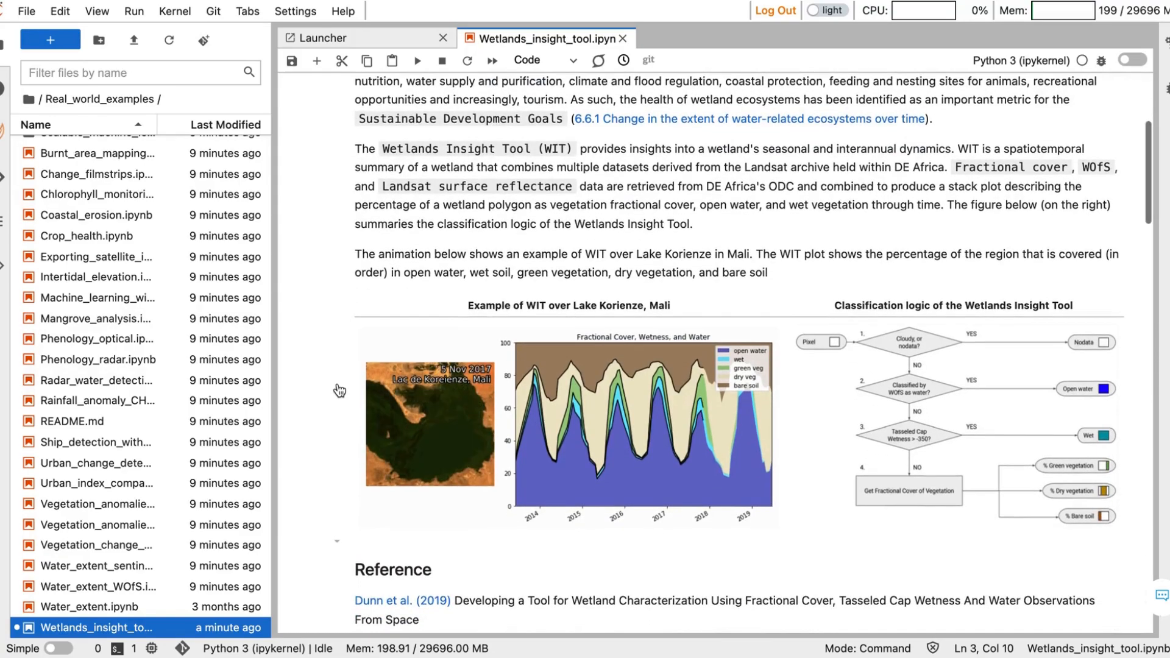
scroll("down", 3)
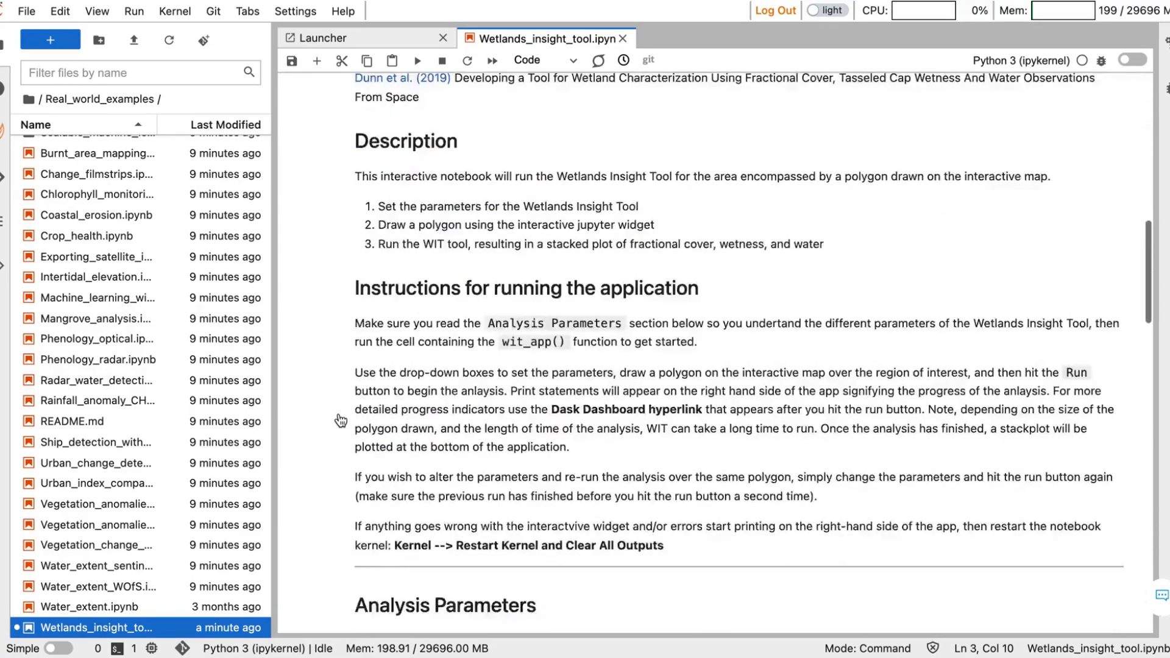
scroll("down", 3)
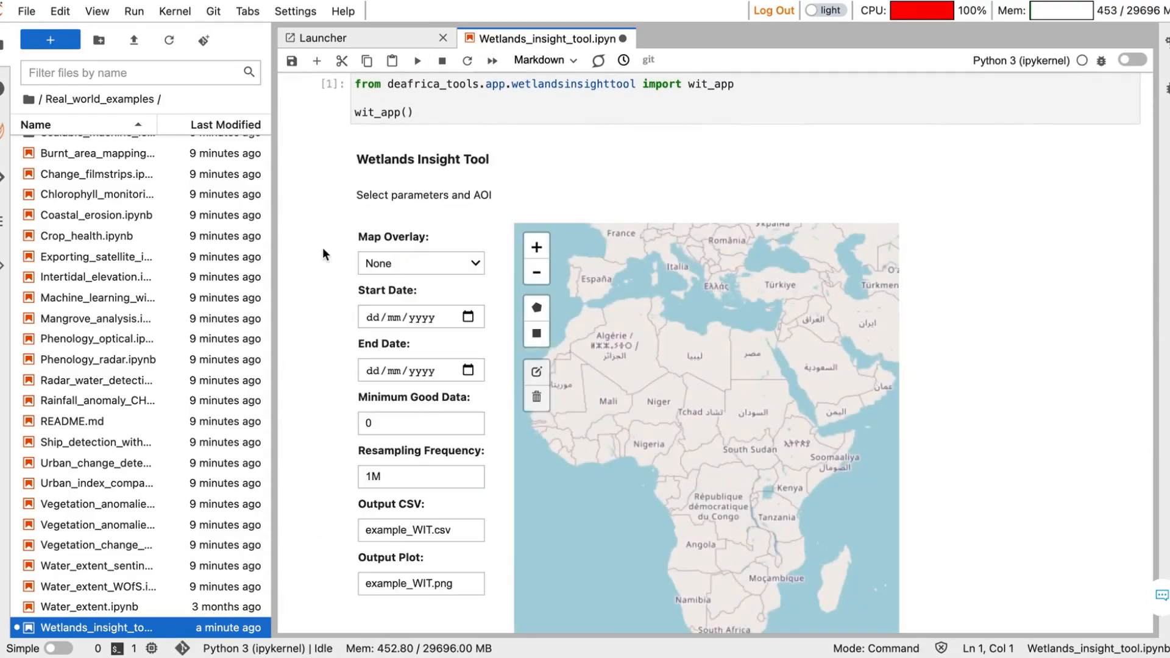
mouse_move(338, 560)
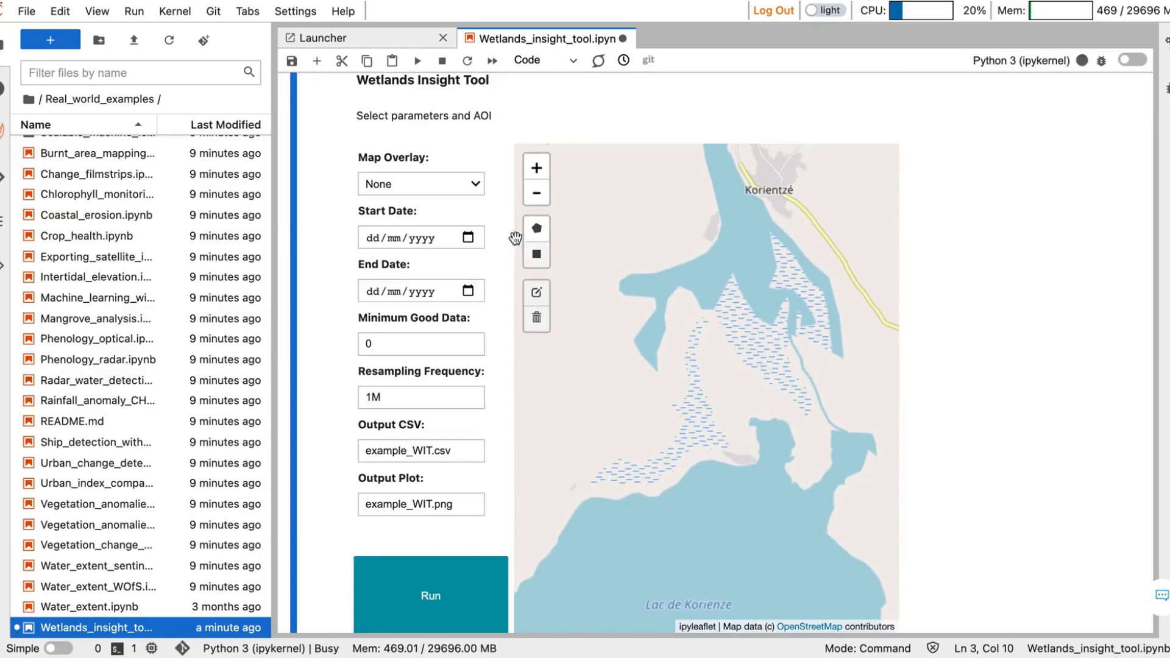
Cycle the map overlay through ESRI World Imagery and Sentinel-2 Geomedian, settling on Water Observations from Space.
left_click(421, 184)
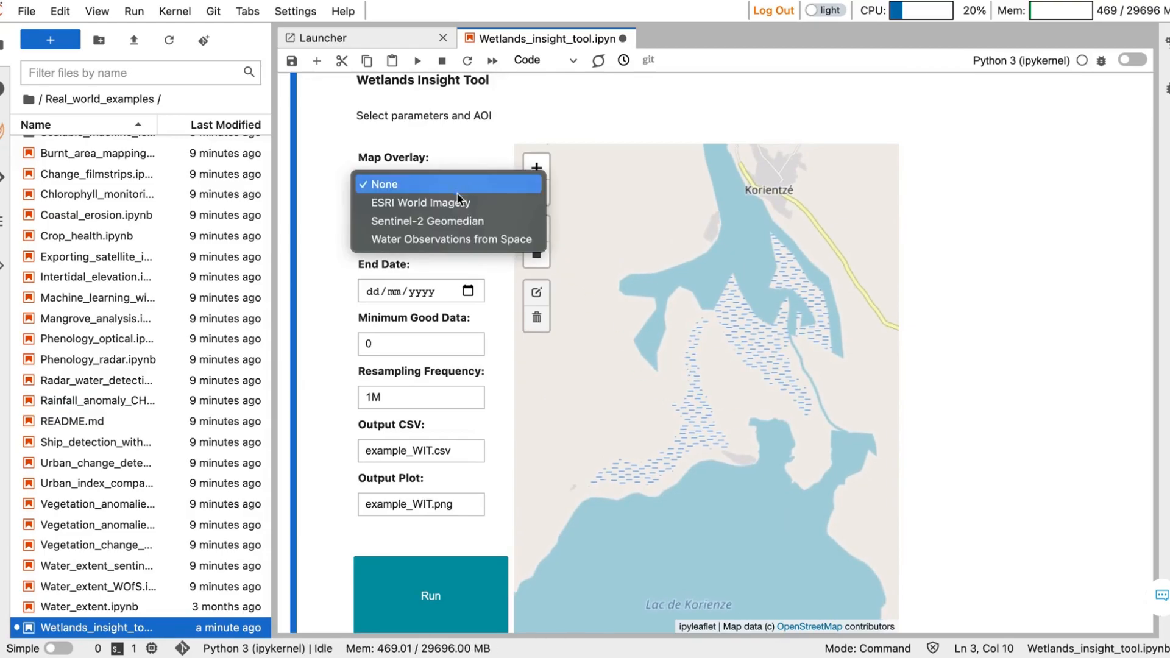
left_click(420, 202)
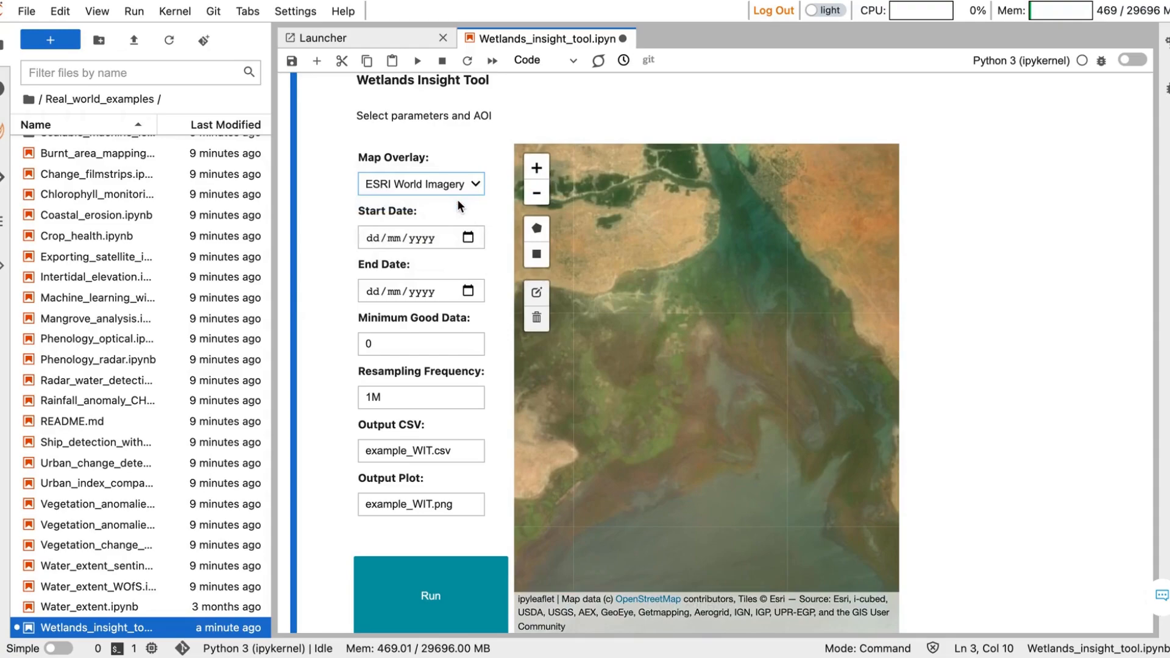
left_click(420, 185)
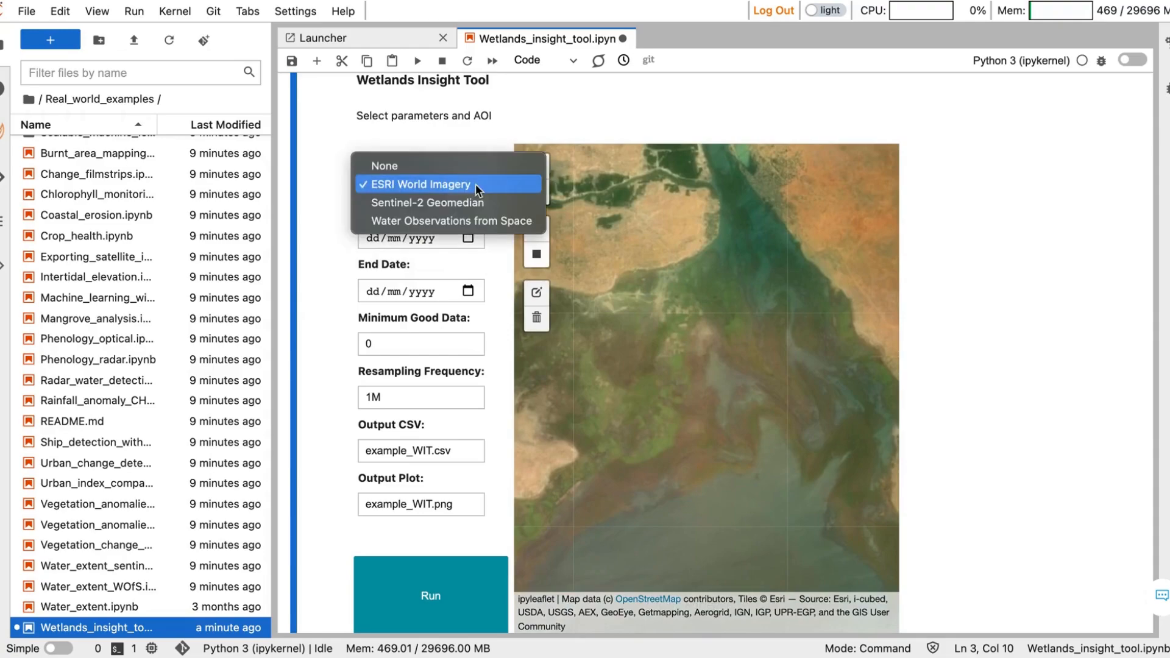
left_click(428, 203)
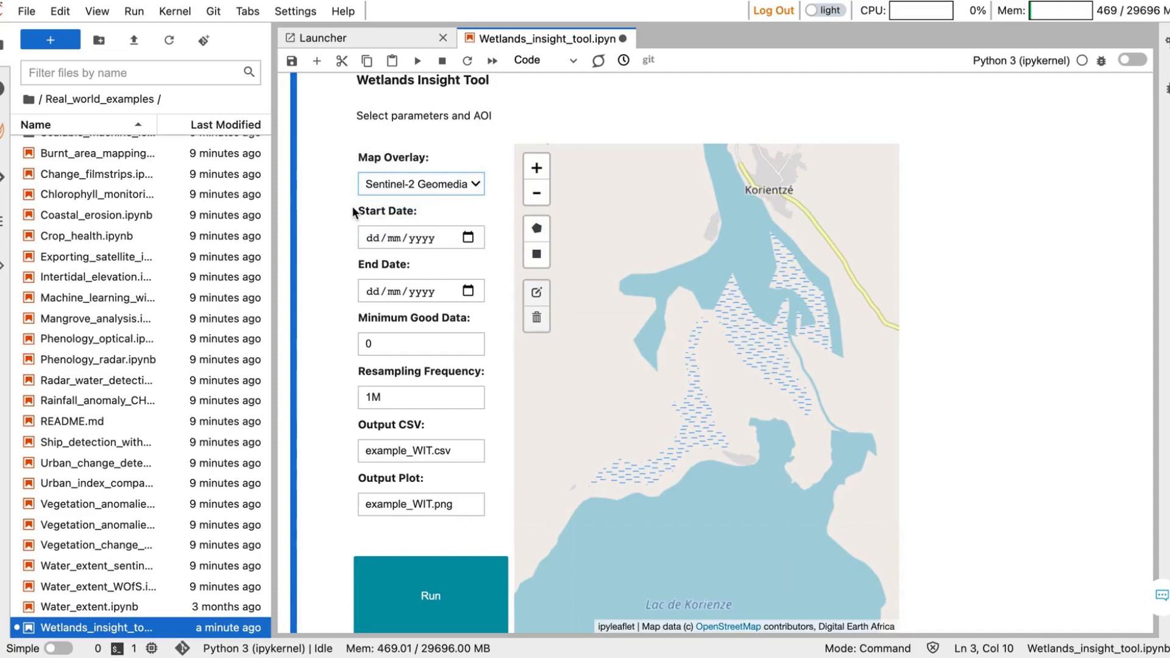
left_click(421, 184)
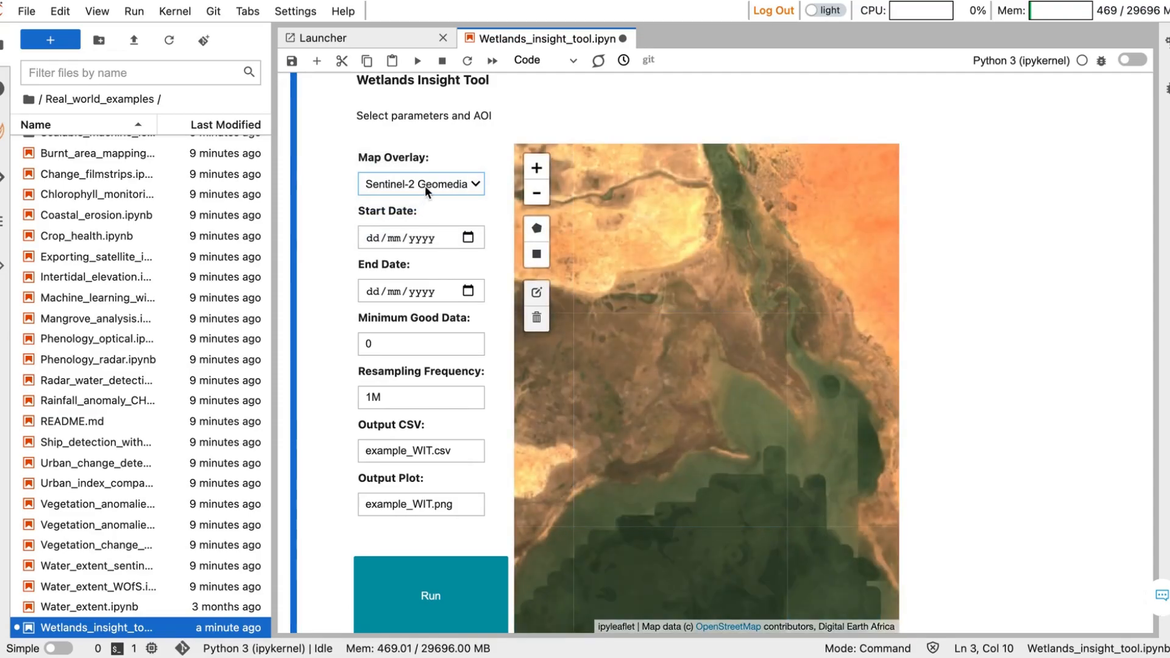
left_click(420, 184)
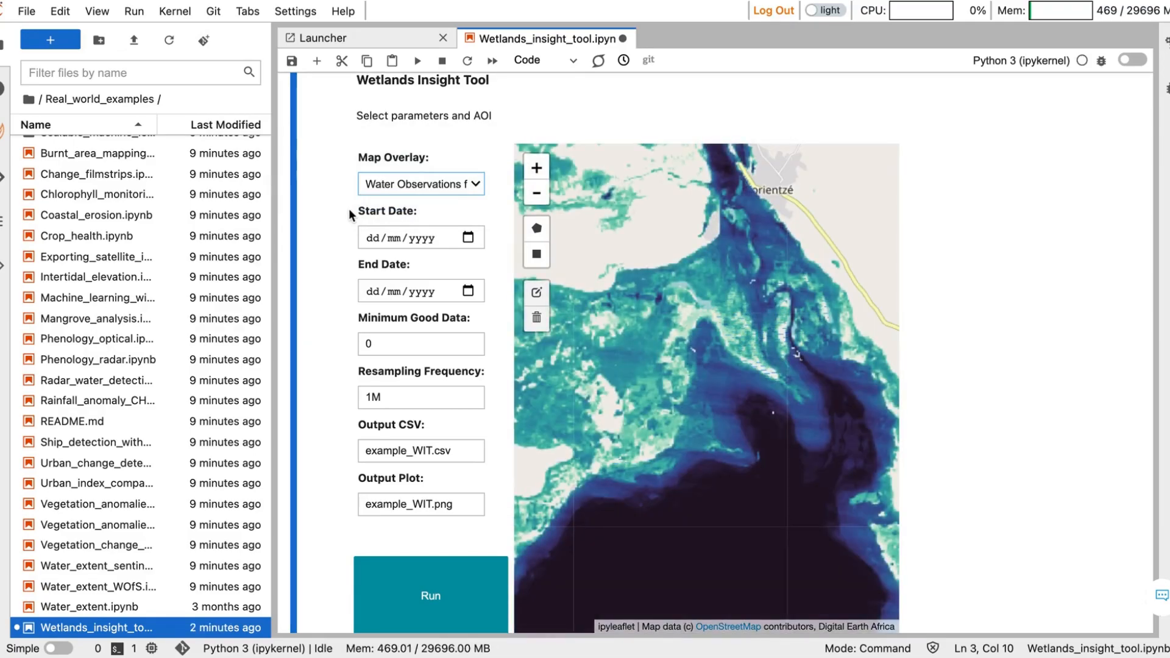
mouse_move(730, 514)
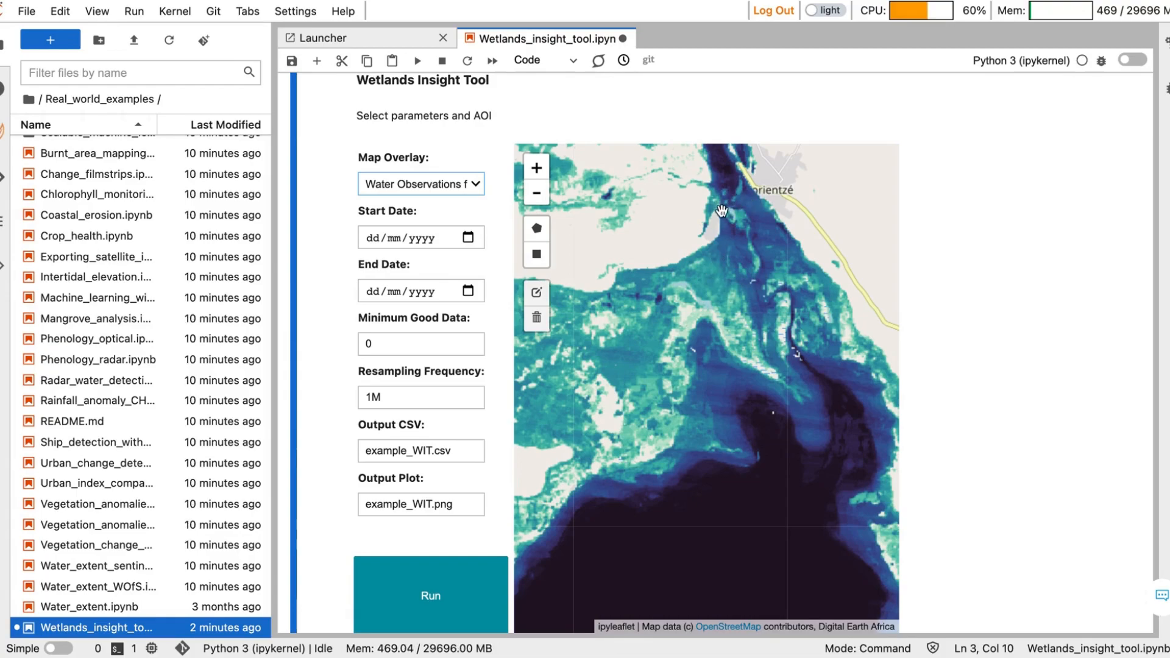
mouse_move(717, 207)
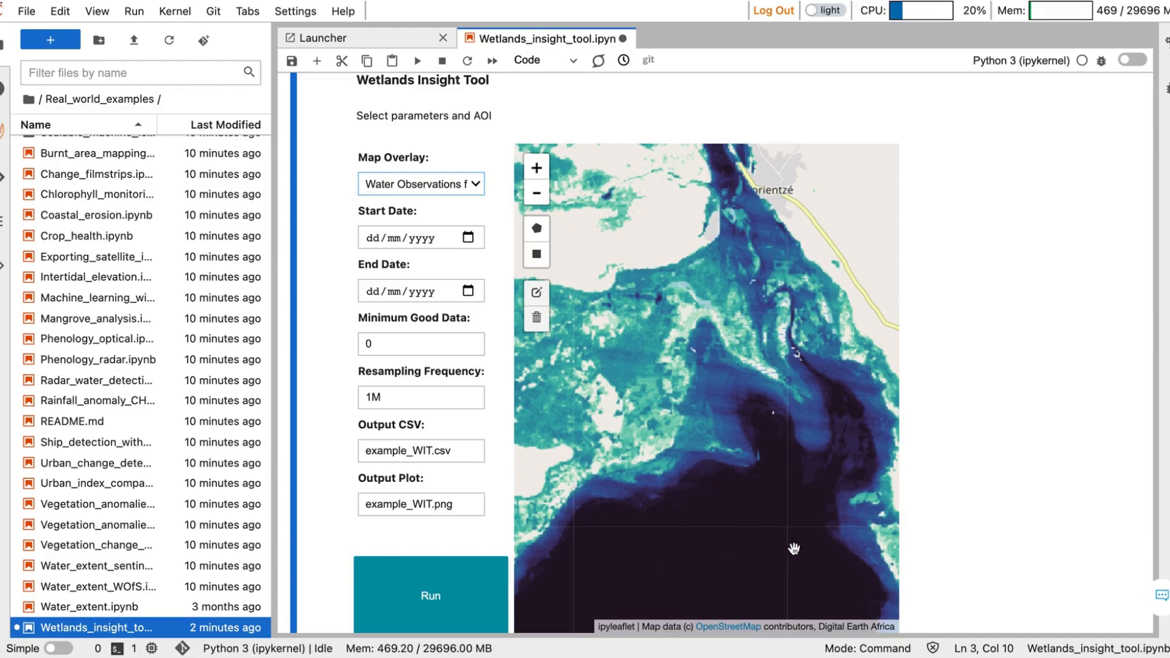
mouse_move(454, 201)
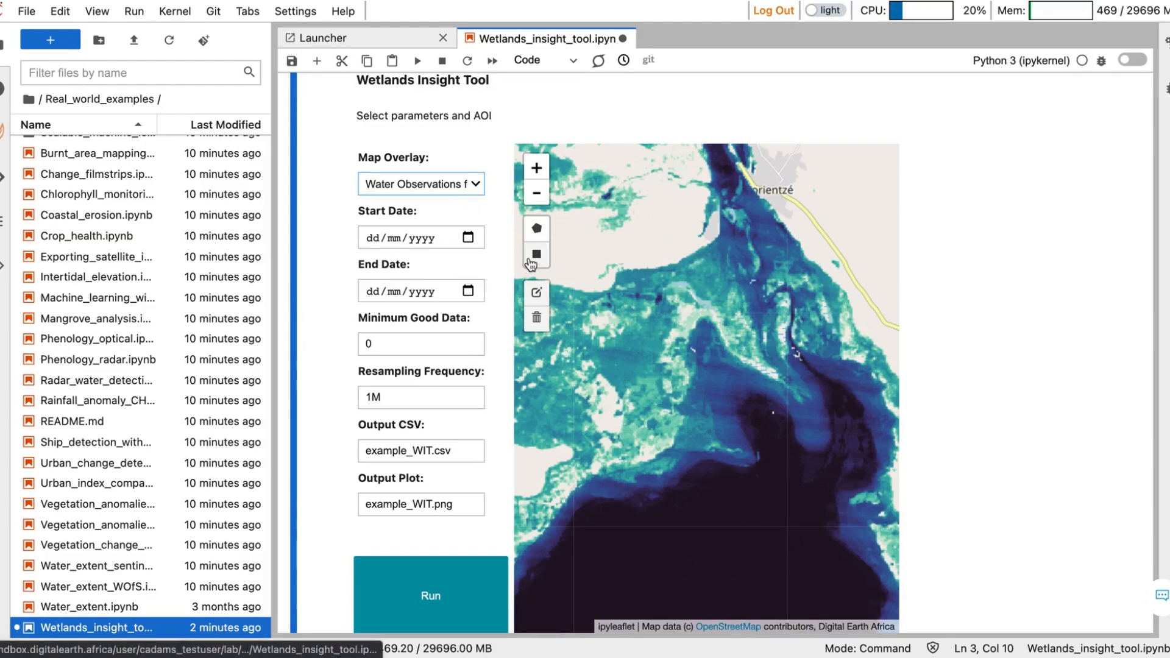
mouse_move(536, 228)
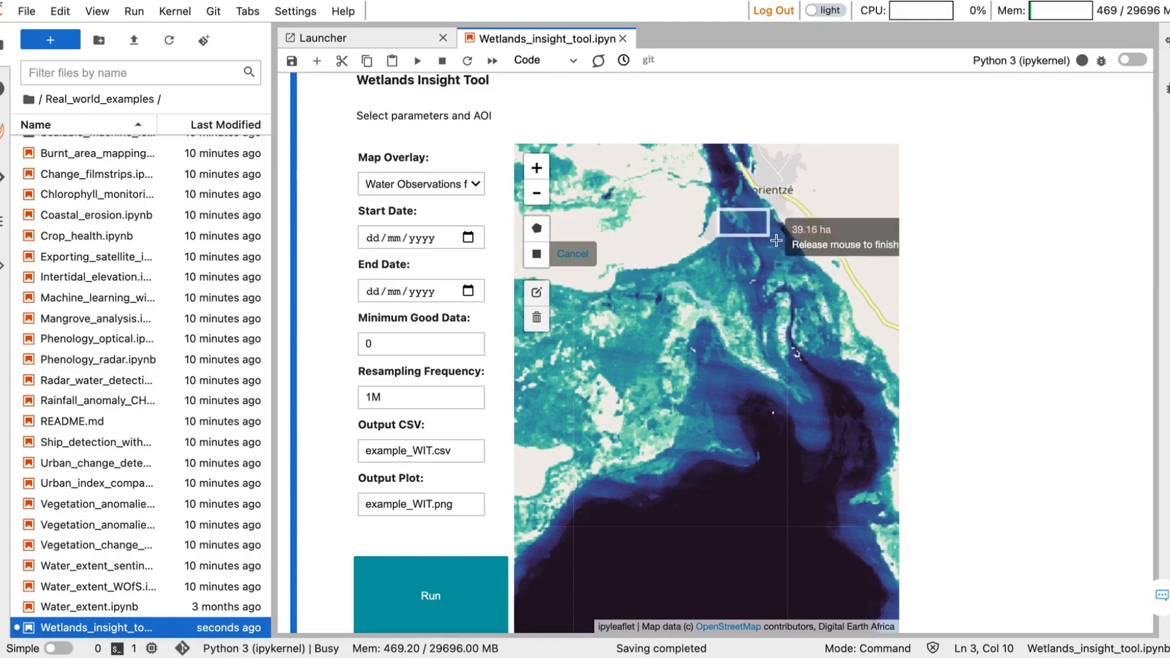
Finish the 1.68 km² rectangle over the wetland south of Korientzé.
left_click(777, 240)
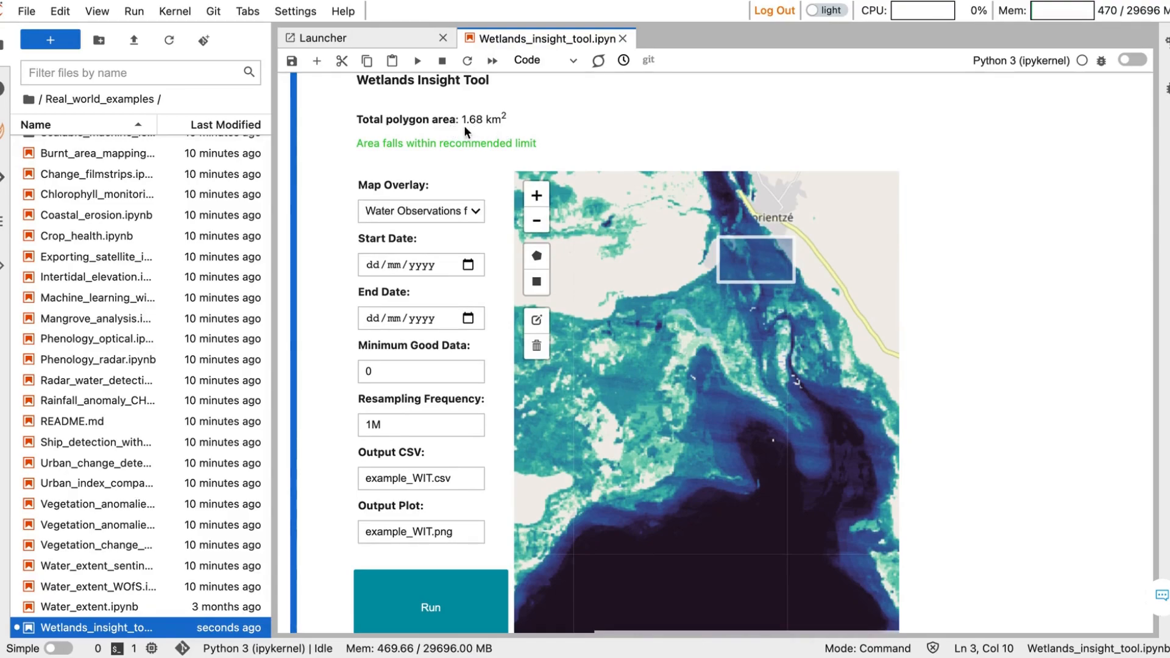
mouse_move(524, 153)
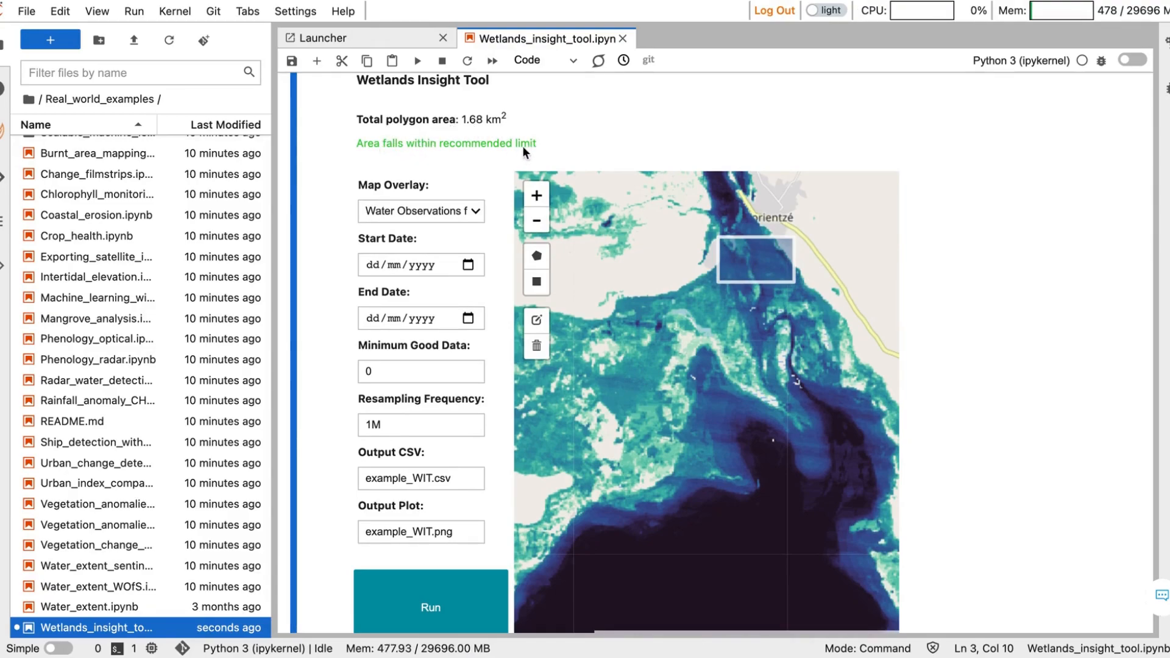
mouse_move(334, 204)
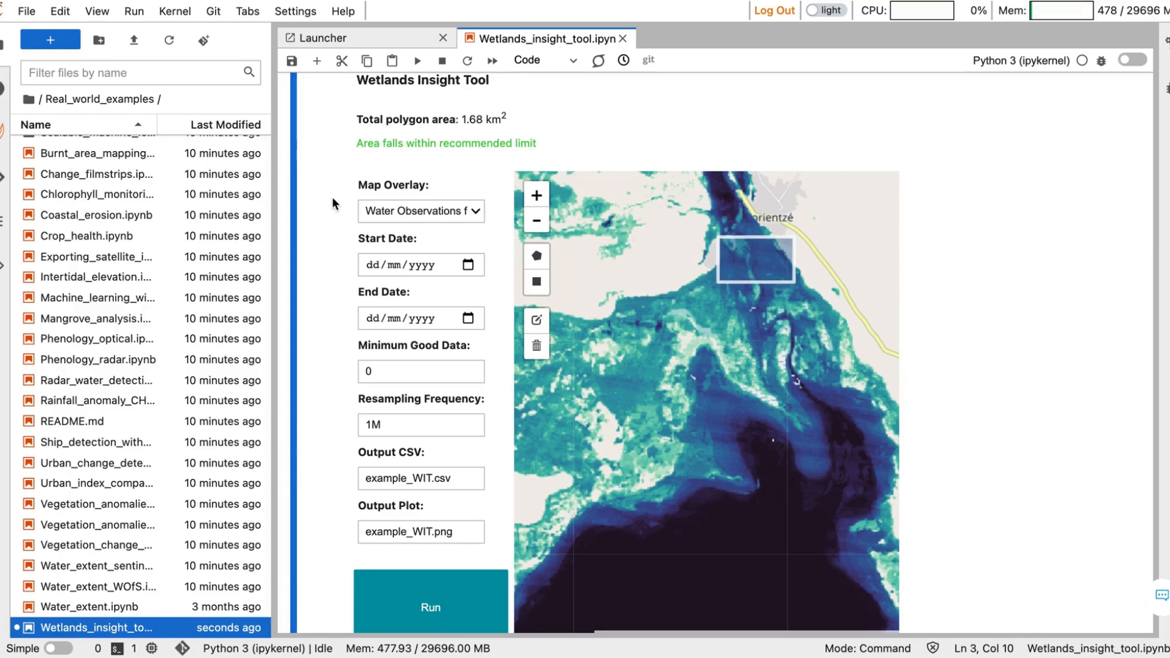
scroll("down", 3)
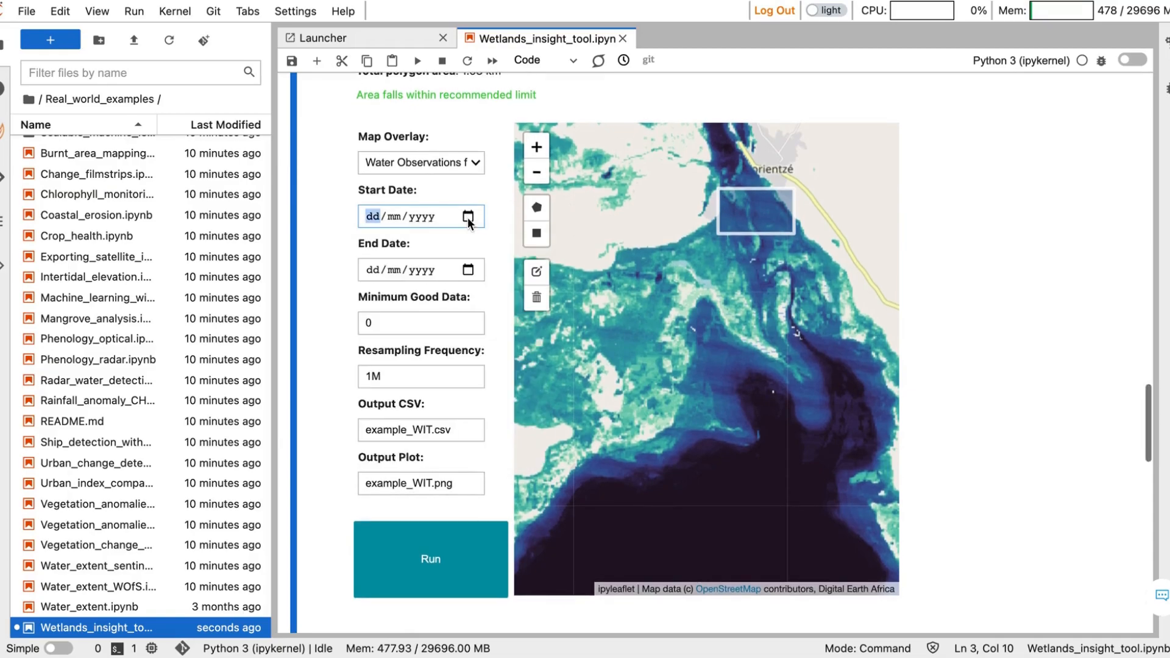
Set the analysis period from 1 June 2019 to 1 June 2021.
left_click(469, 217)
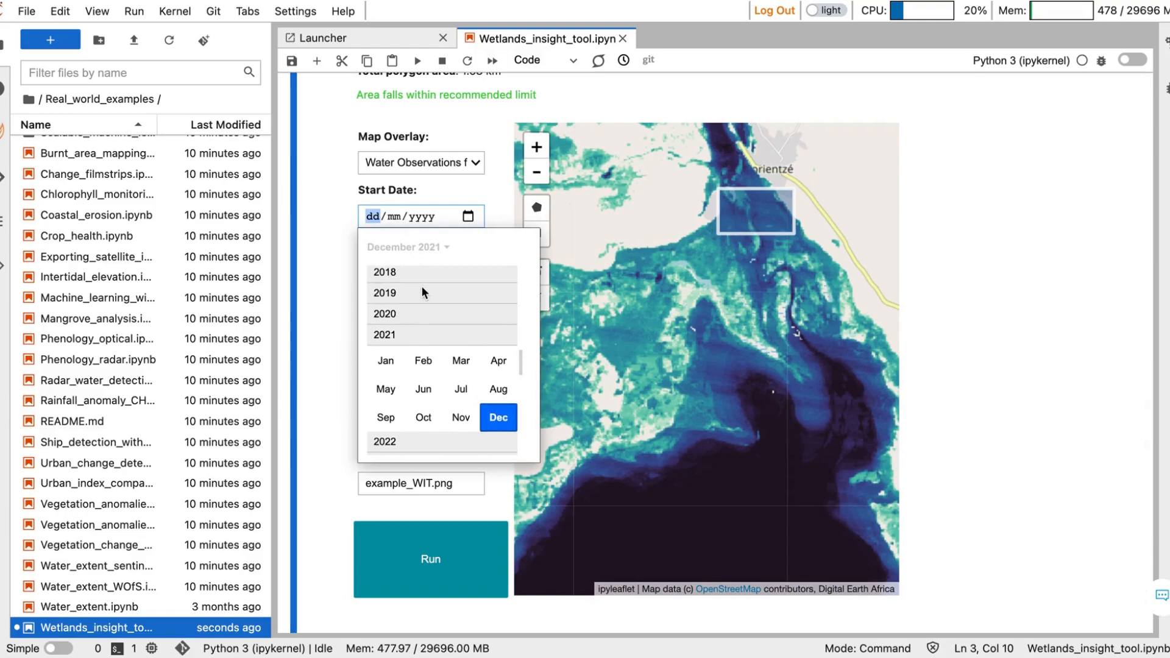
left_click(384, 293)
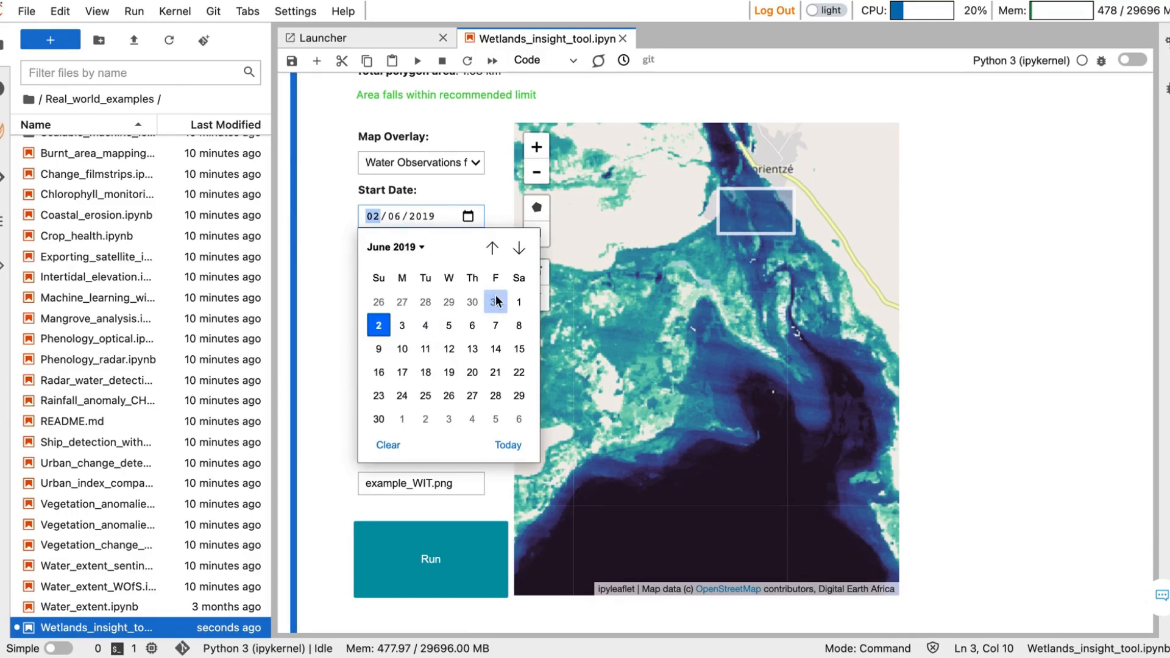
left_click(495, 301)
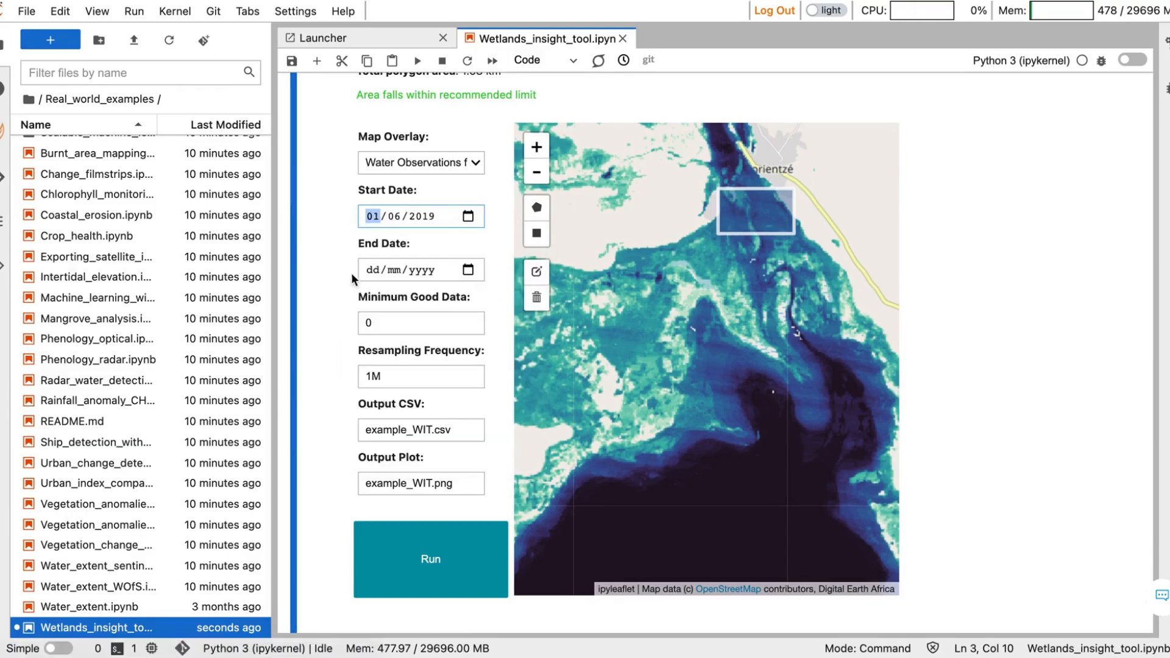
left_click(373, 270)
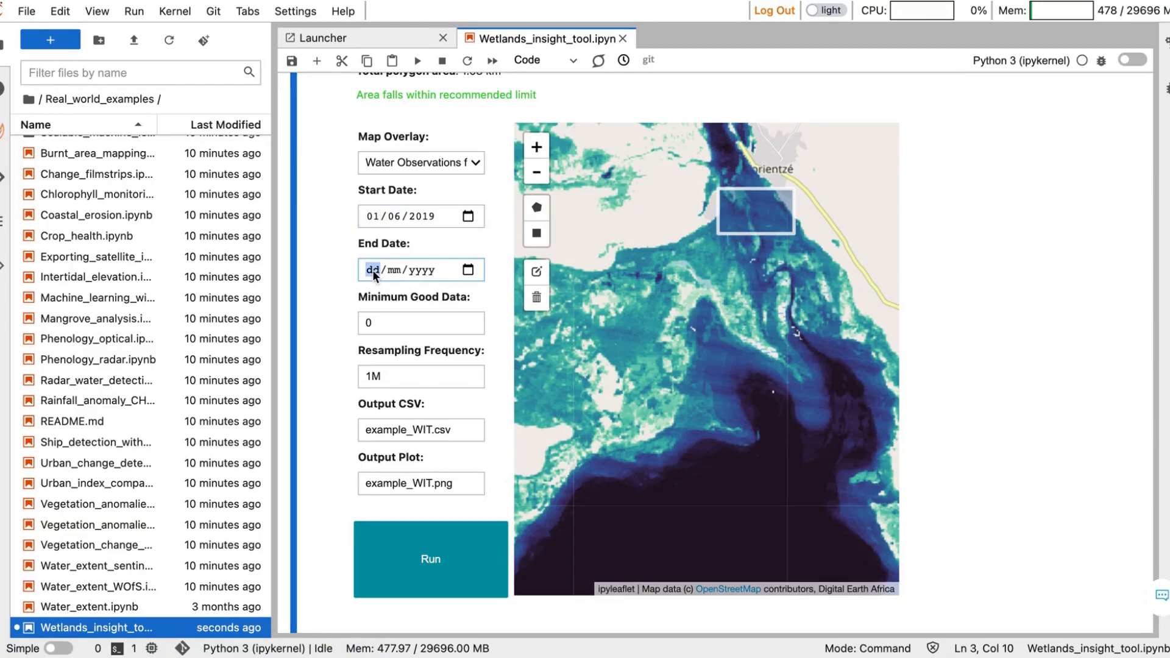
type("0106")
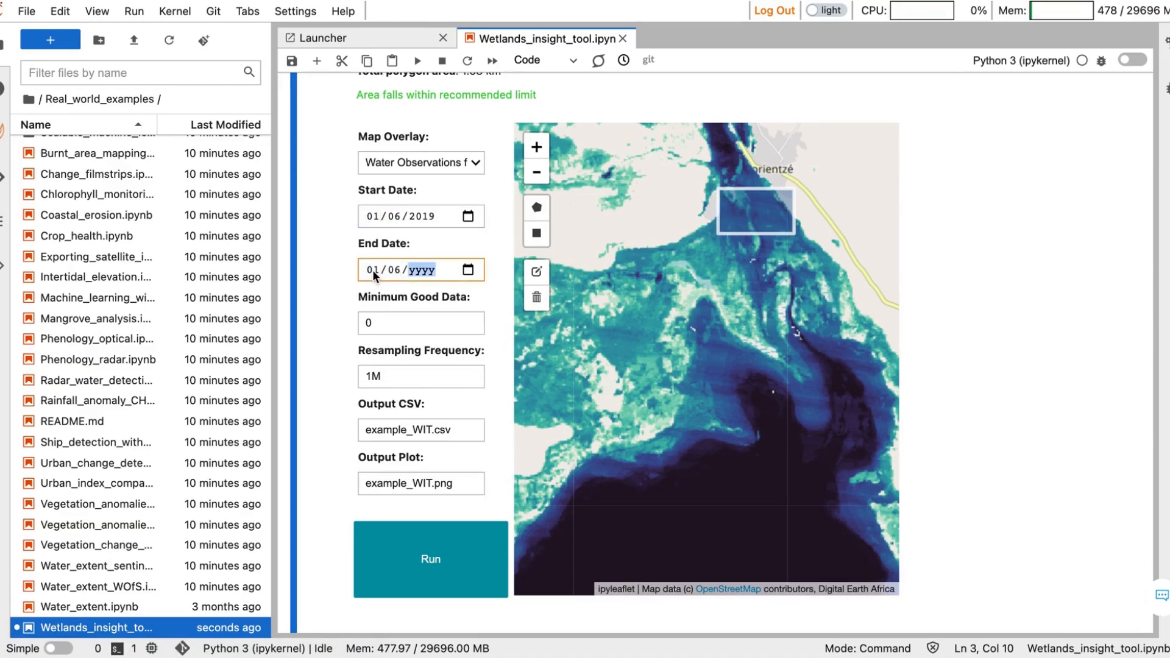
type("0020")
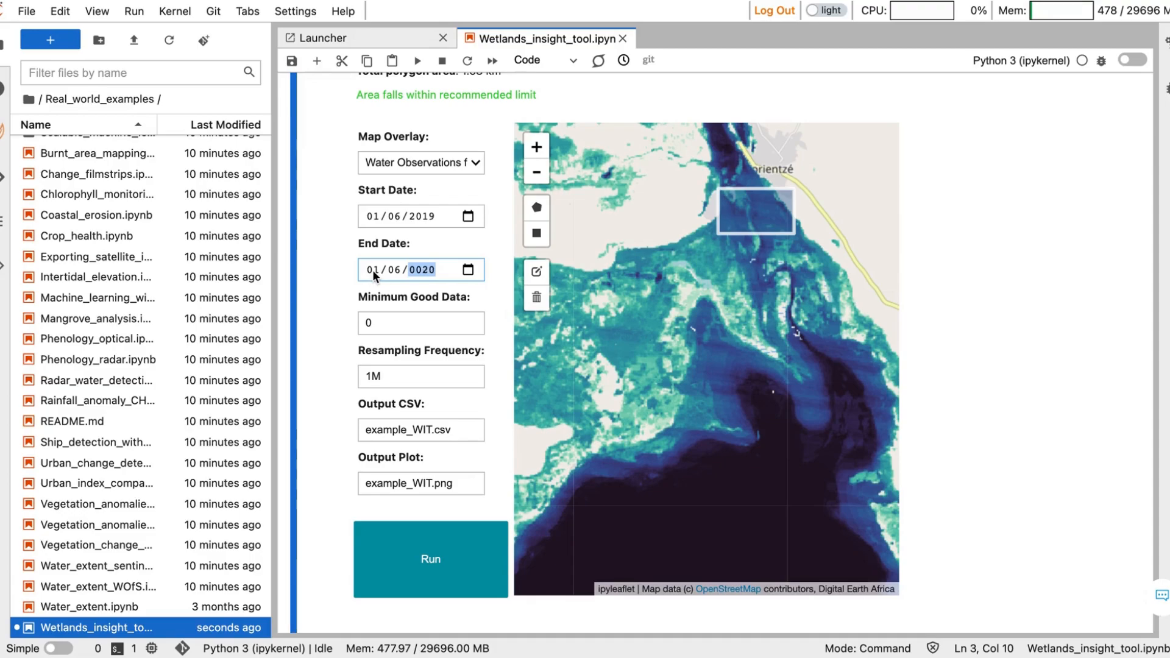
type("2021")
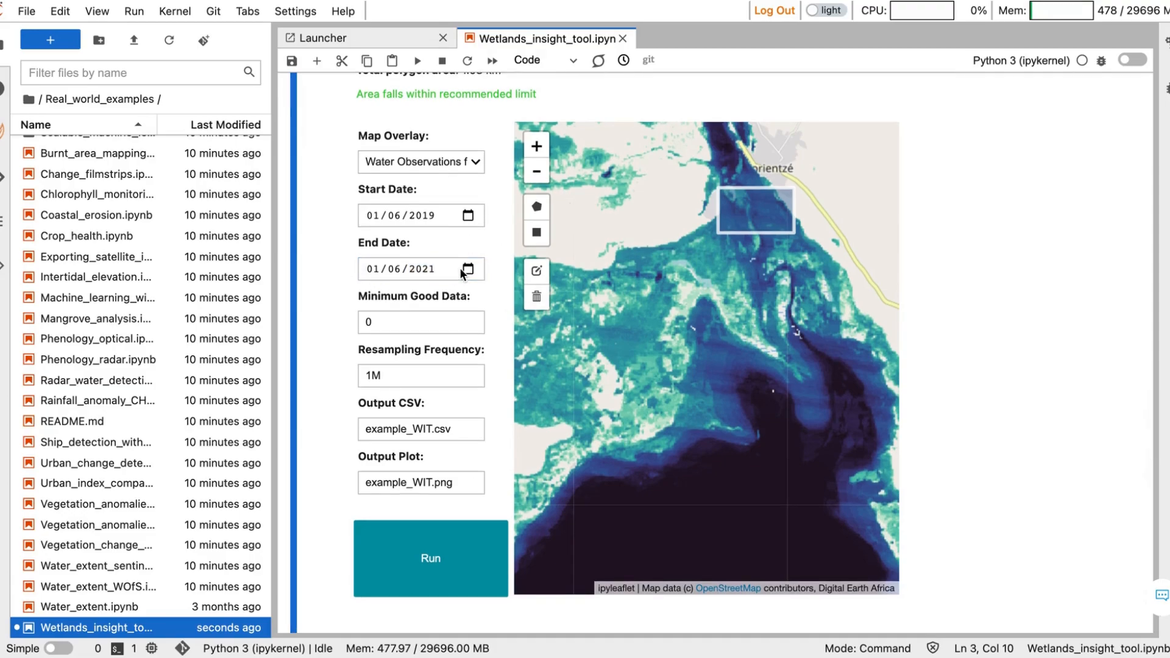
scroll("down", 3)
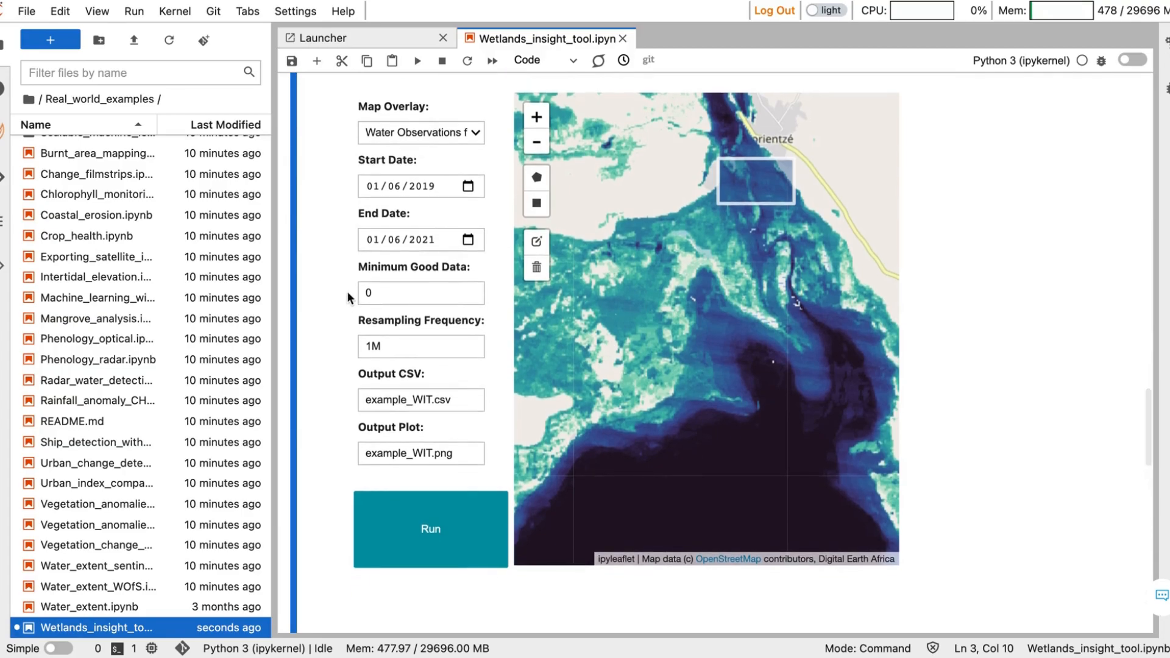
mouse_move(349, 354)
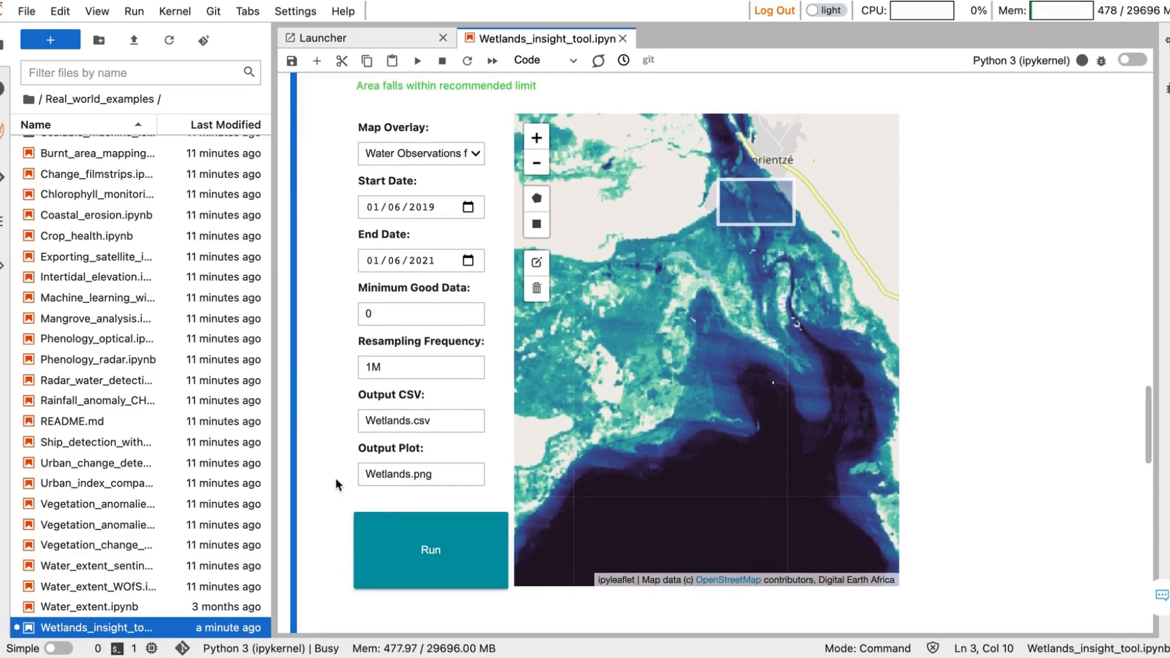
Start the Wetlands Insight Tool analysis with Wetlands.csv and Wetlands.png outputs.
left_click(430, 550)
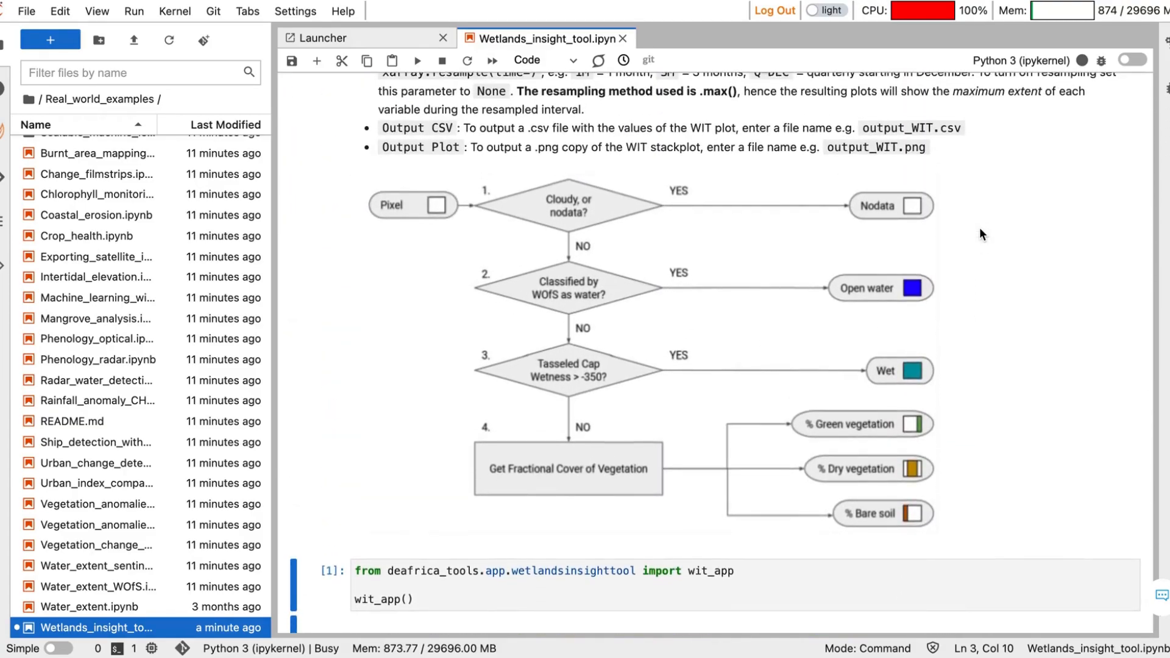
mouse_move(467, 235)
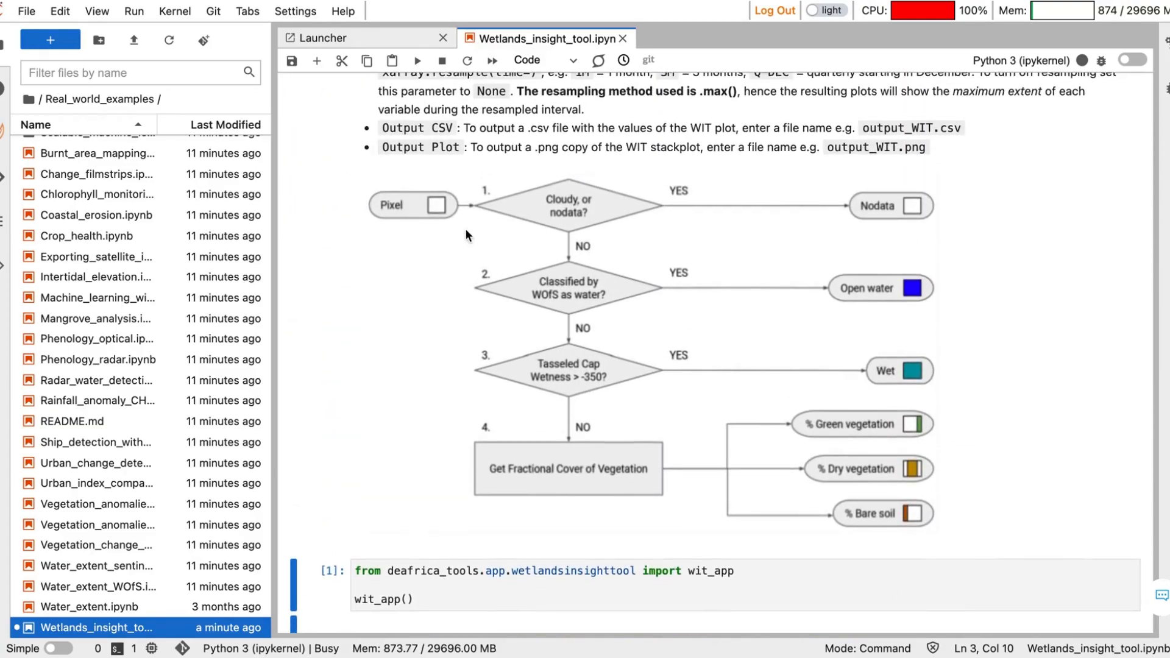
mouse_move(444, 228)
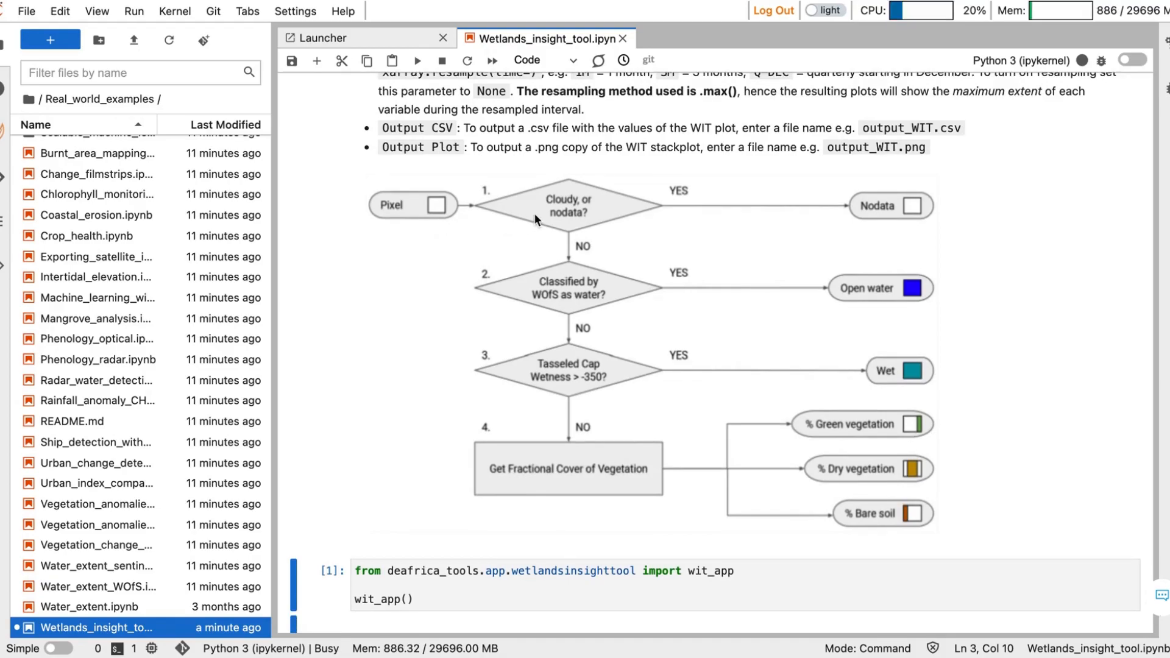
mouse_move(831, 224)
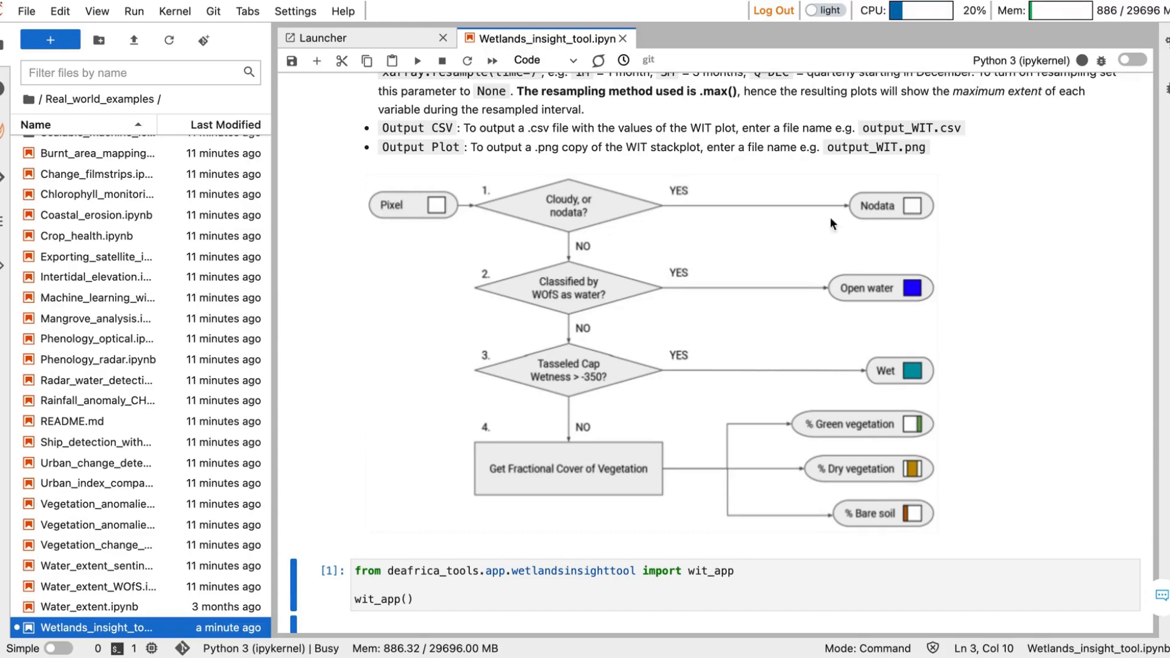
mouse_move(625, 290)
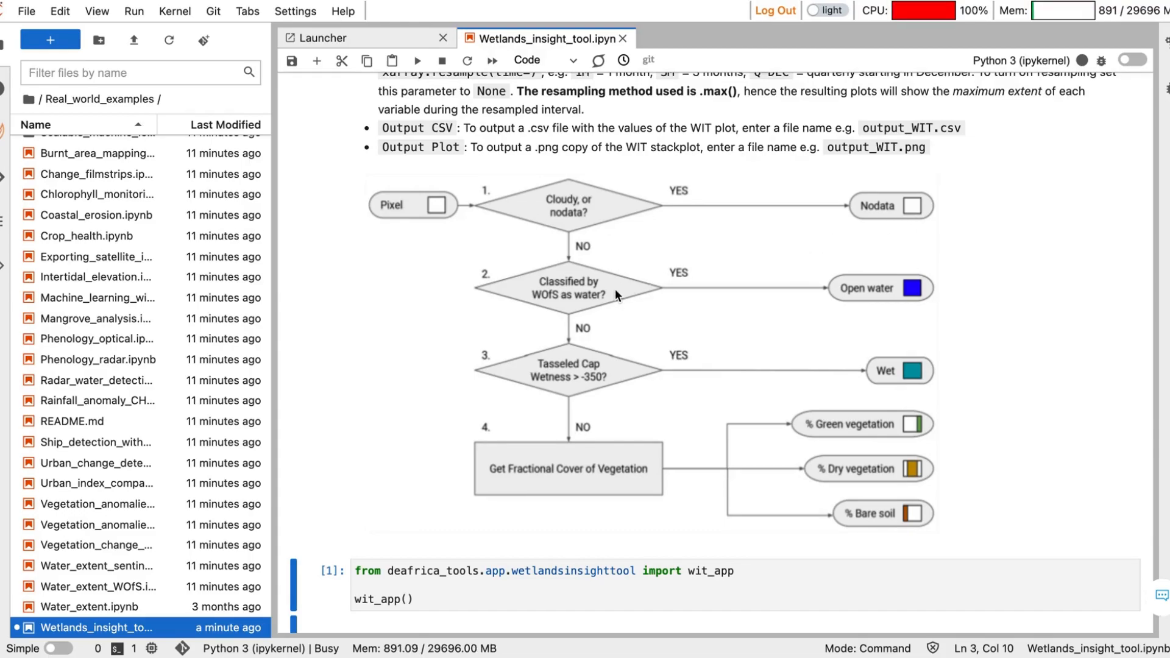
mouse_move(545, 306)
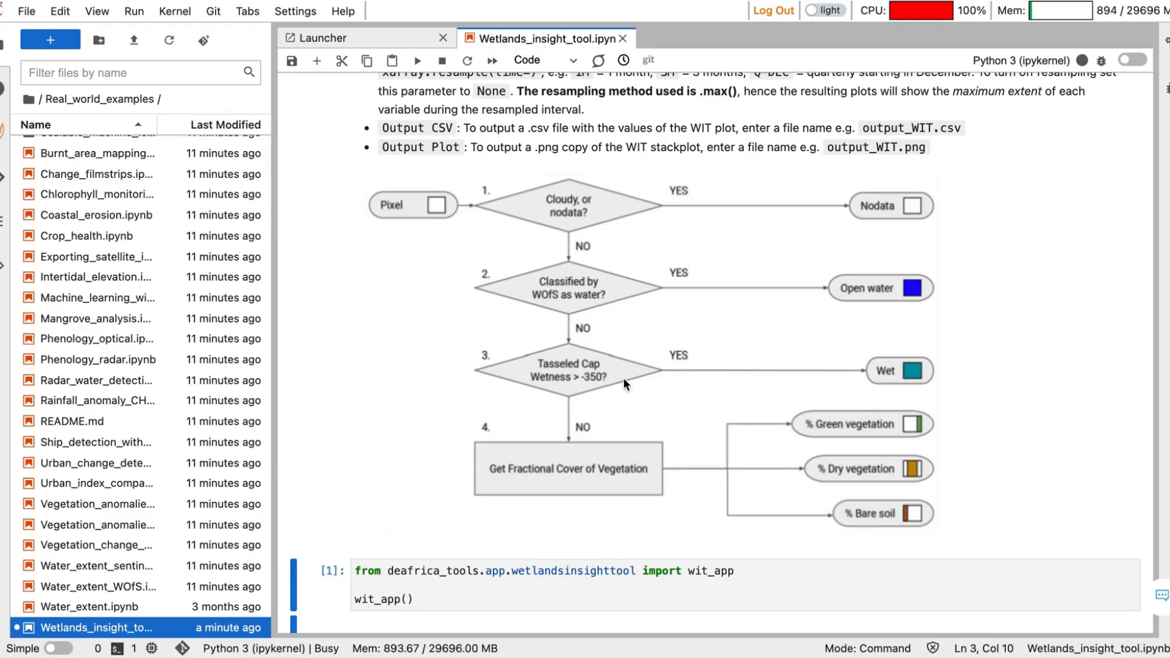
mouse_move(571, 376)
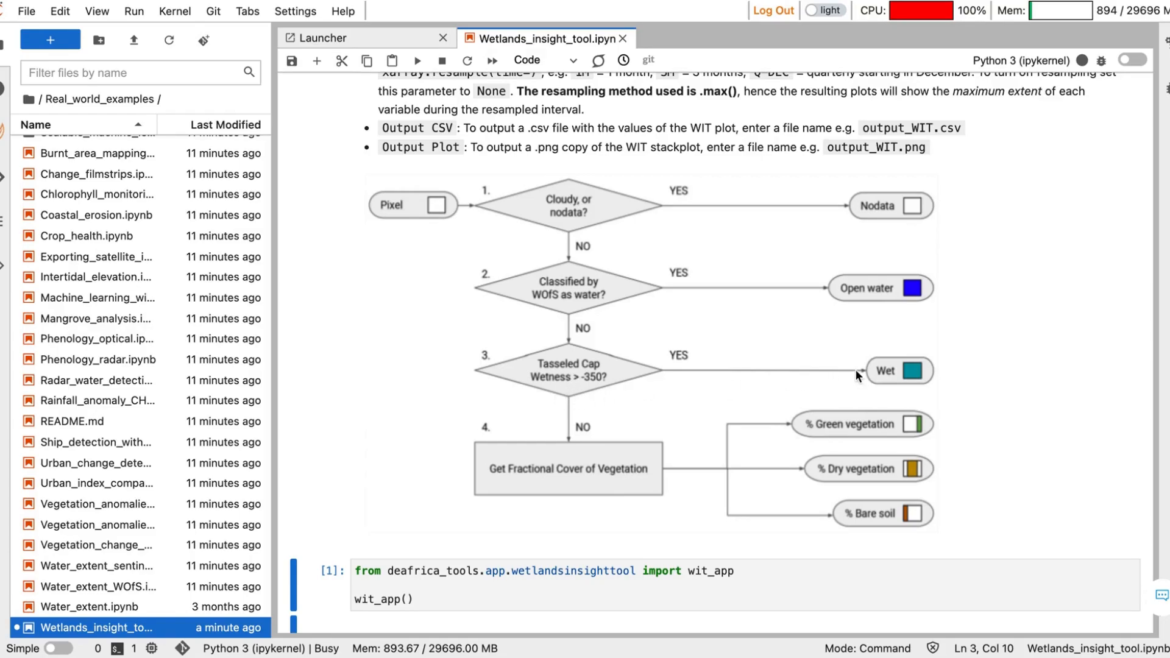
scroll("down", 3)
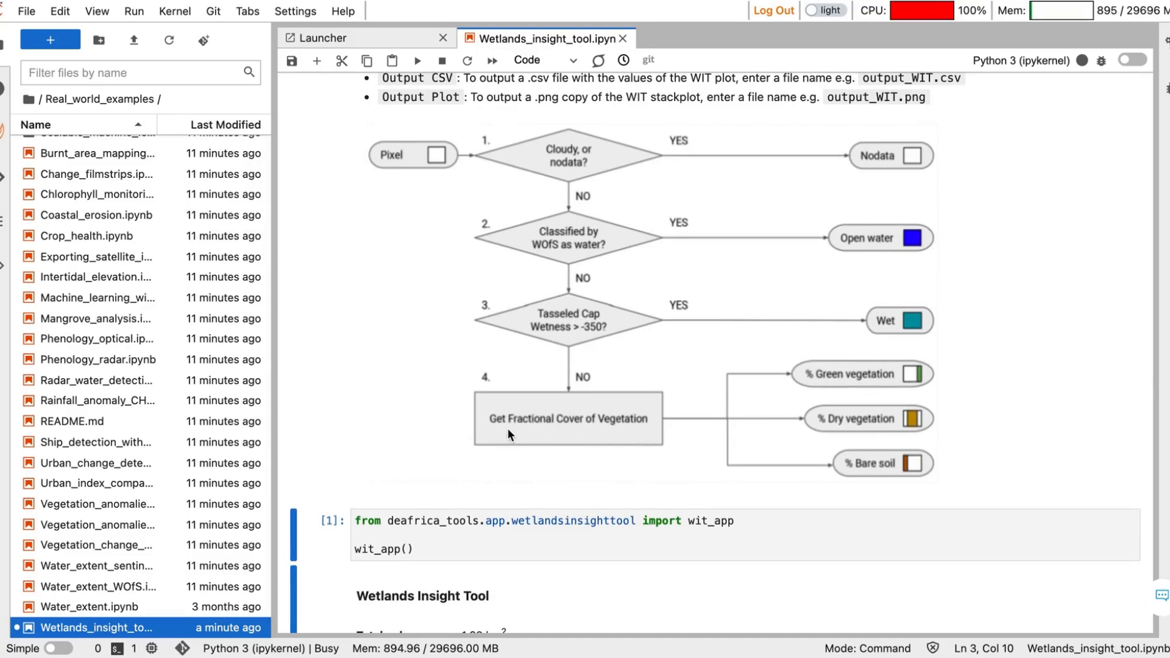
mouse_move(638, 437)
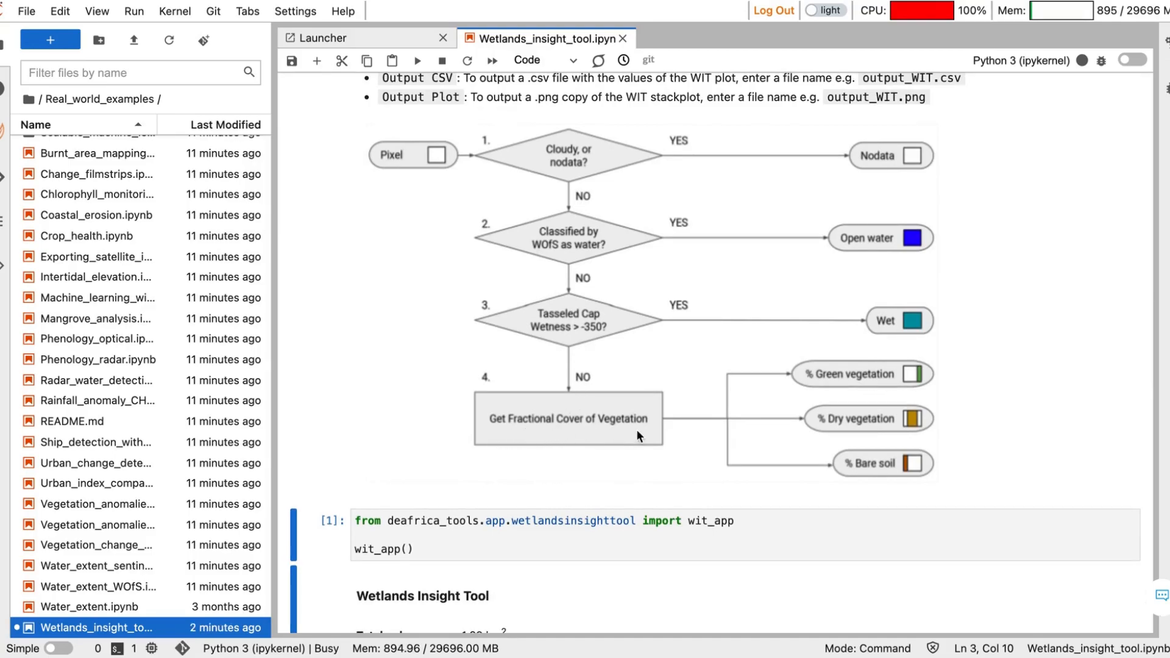
mouse_move(806, 382)
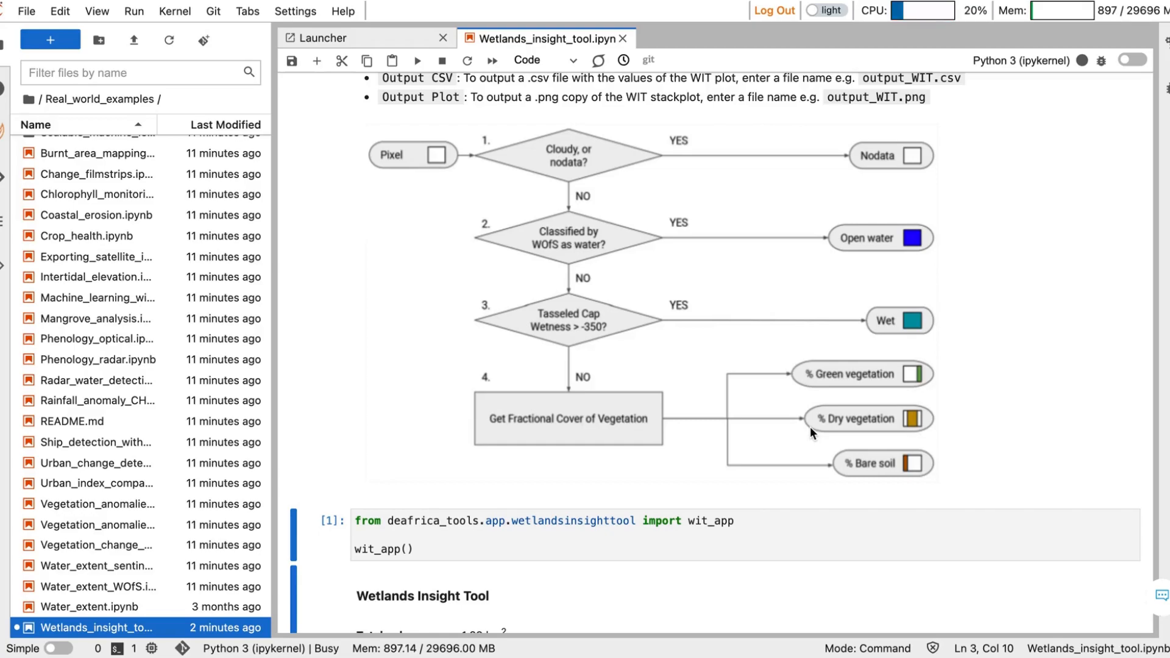
mouse_move(821, 473)
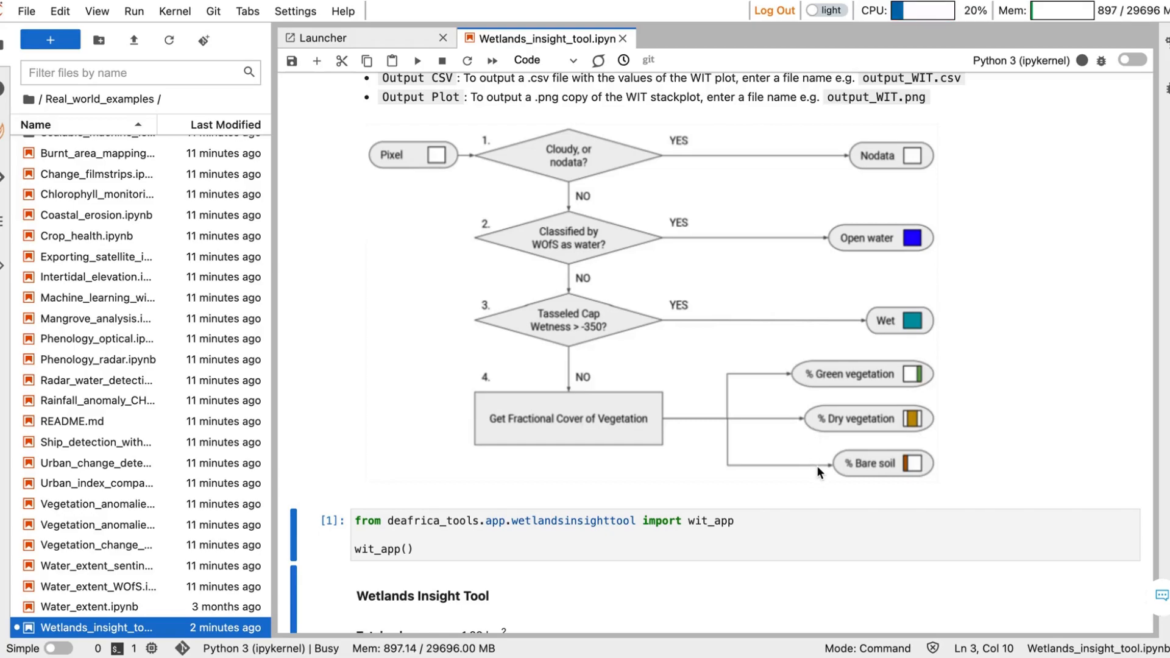
mouse_move(959, 489)
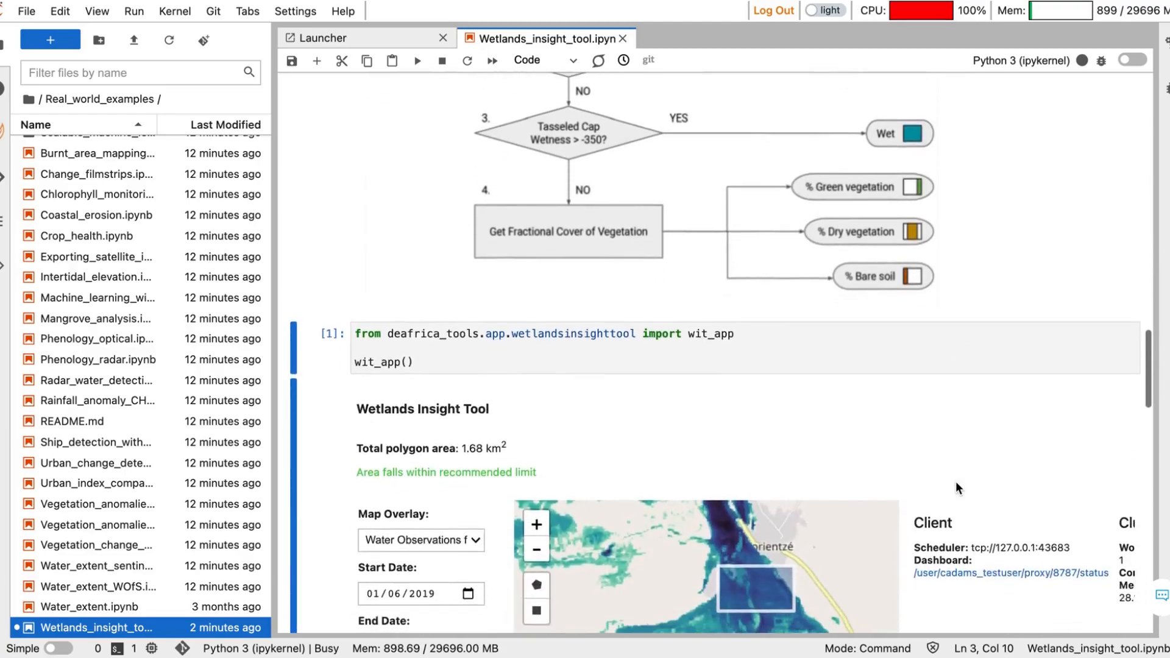
Scroll through the run log as it computes wetness, vegetation and open water to WIT complete.
scroll("down", 3)
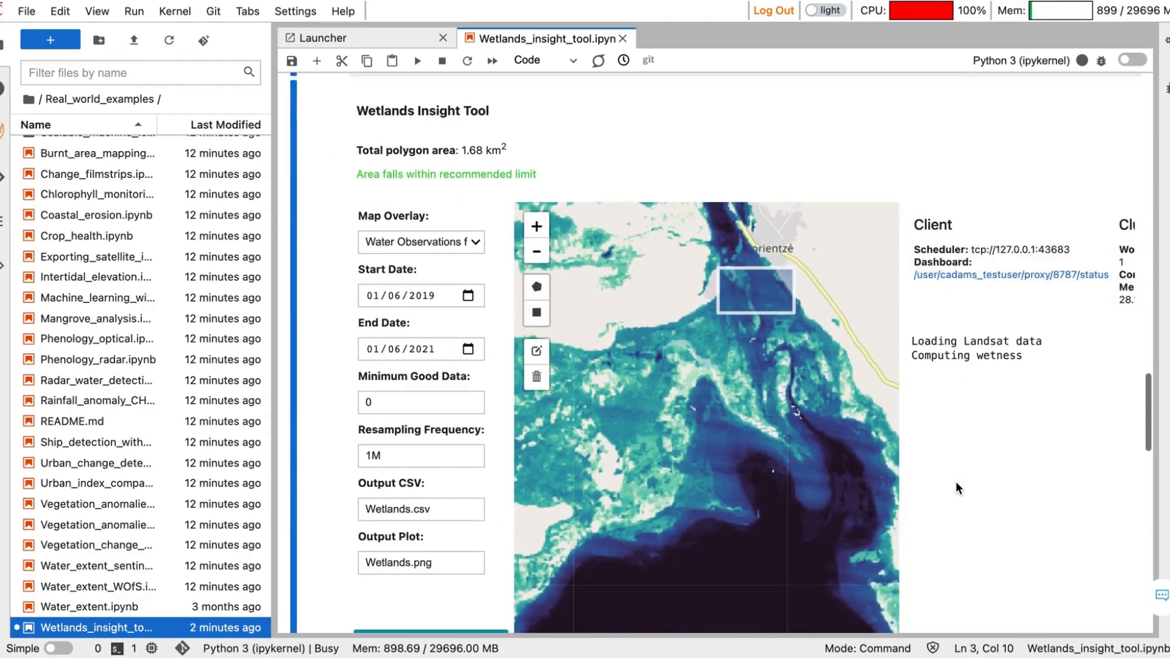
scroll("down", 3)
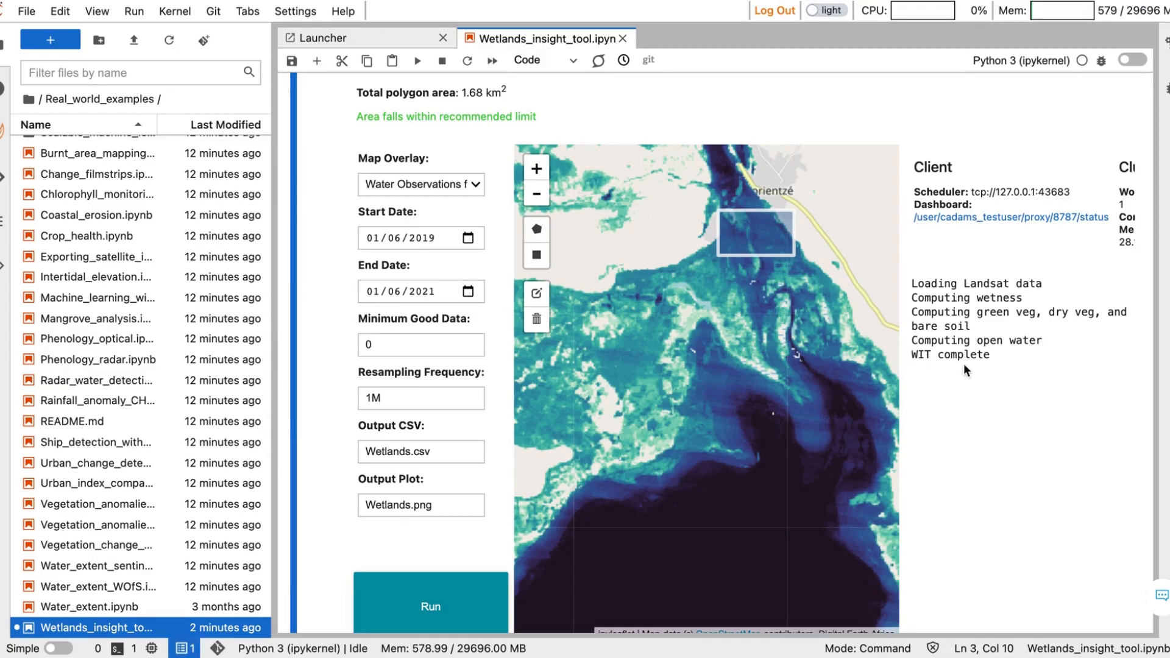
Scroll to the stacked Percentage Fractional Cover, Wetness and Water plot for 2019–2021.
scroll("down", 3)
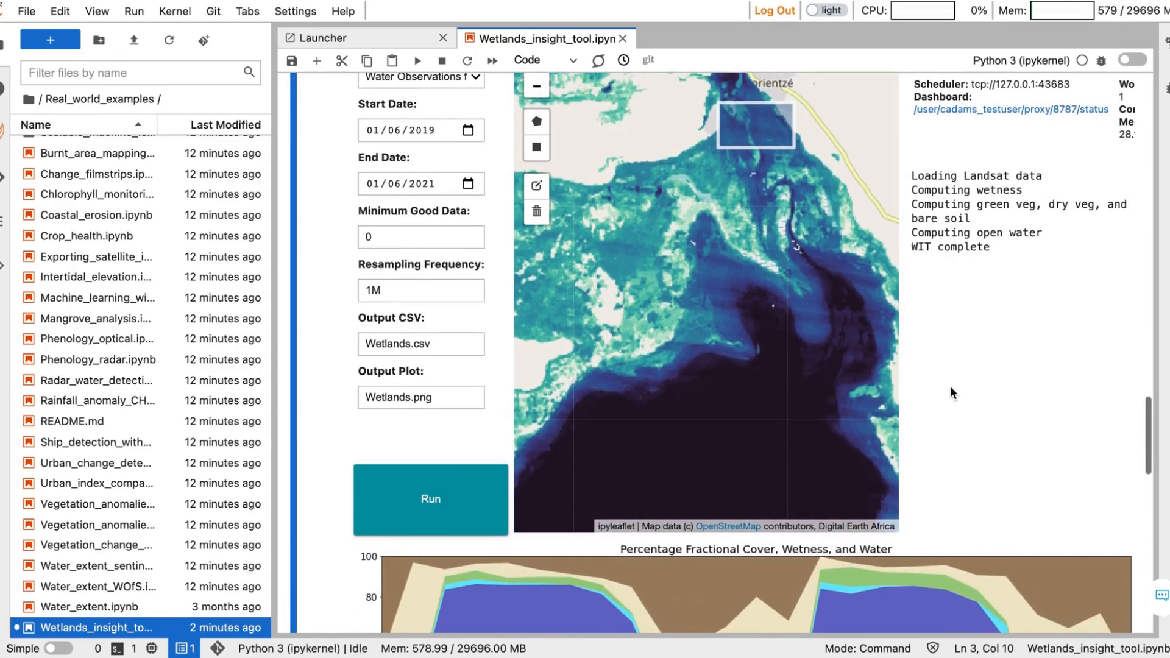
scroll("down", 3)
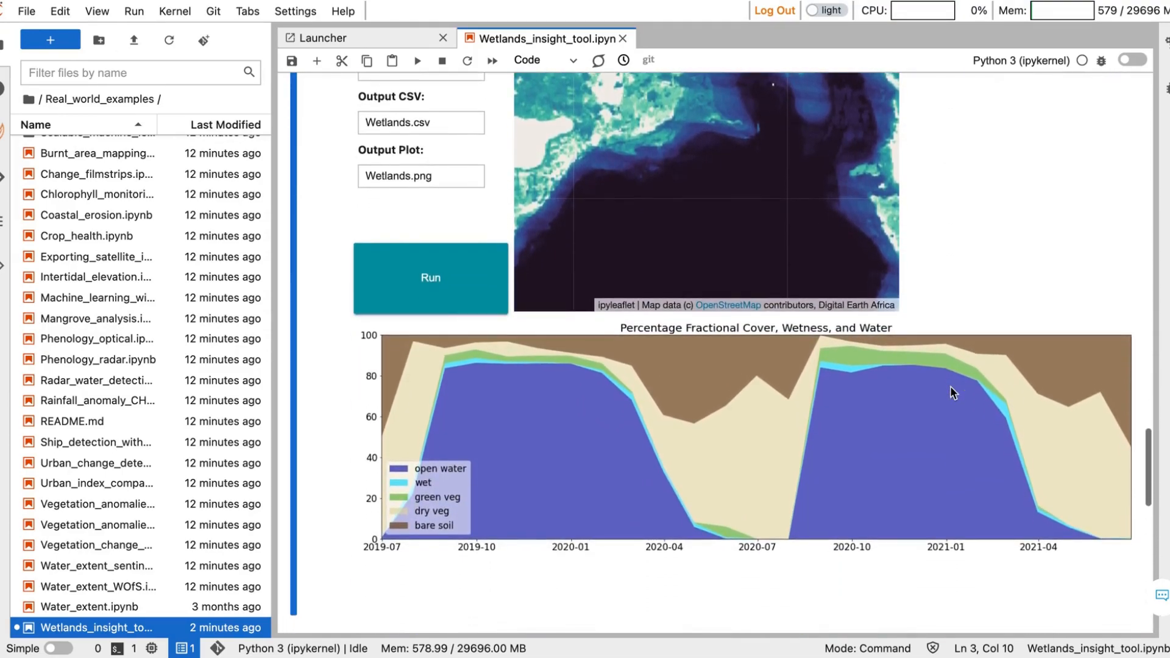
mouse_move(562, 503)
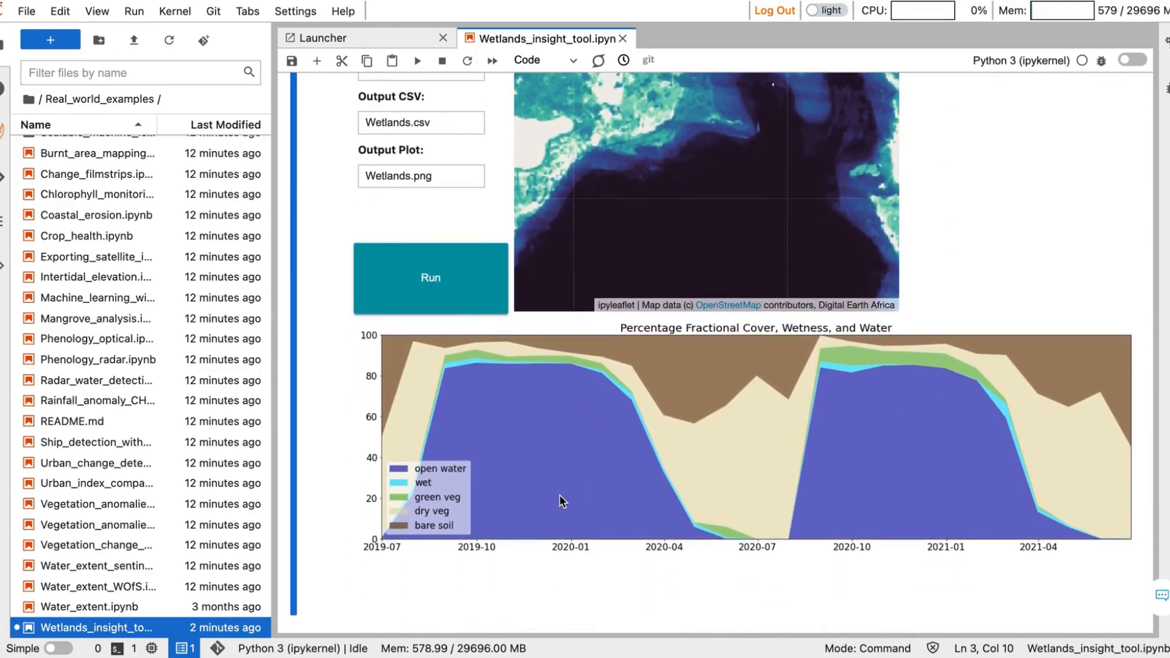
mouse_move(616, 454)
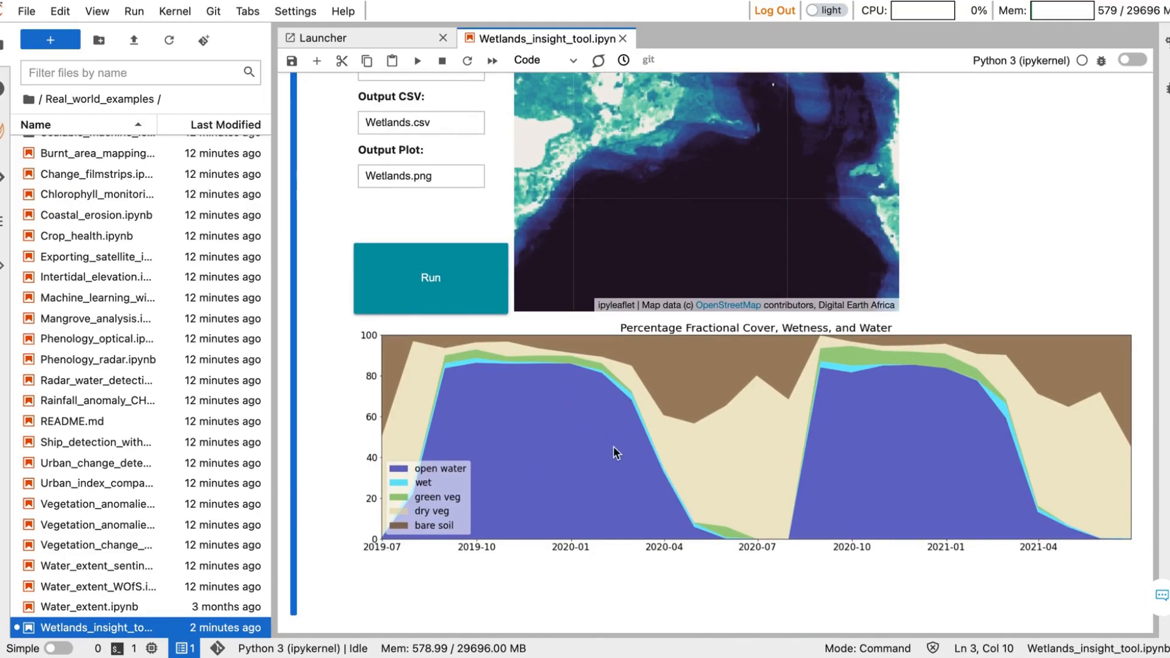
mouse_move(1069, 549)
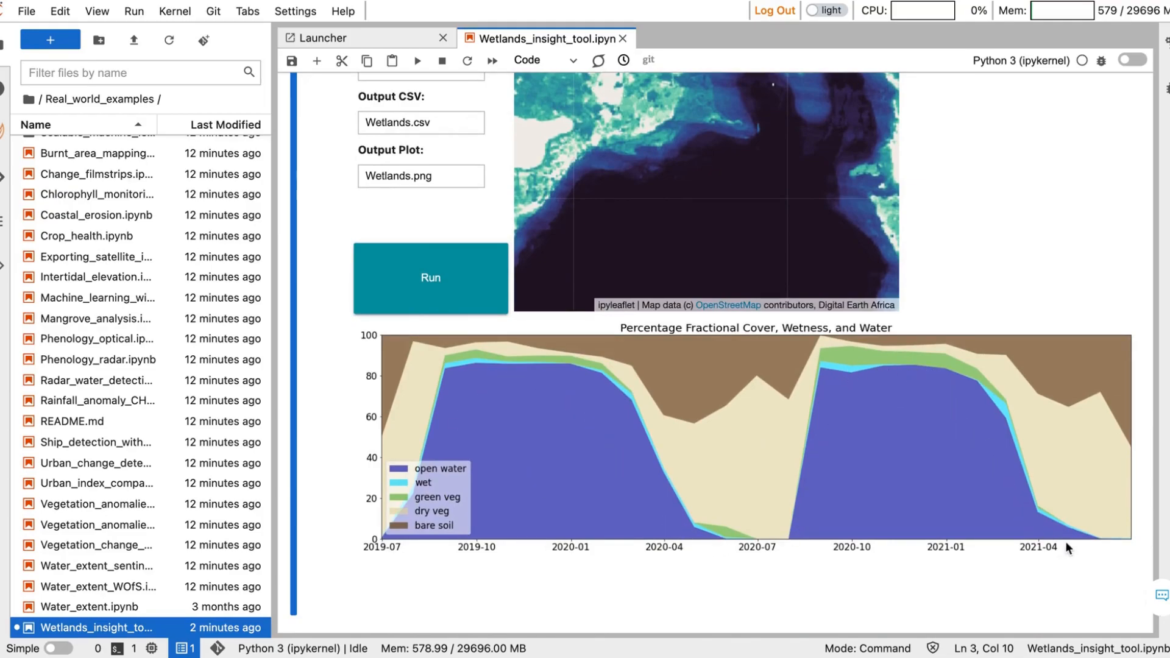
mouse_move(564, 472)
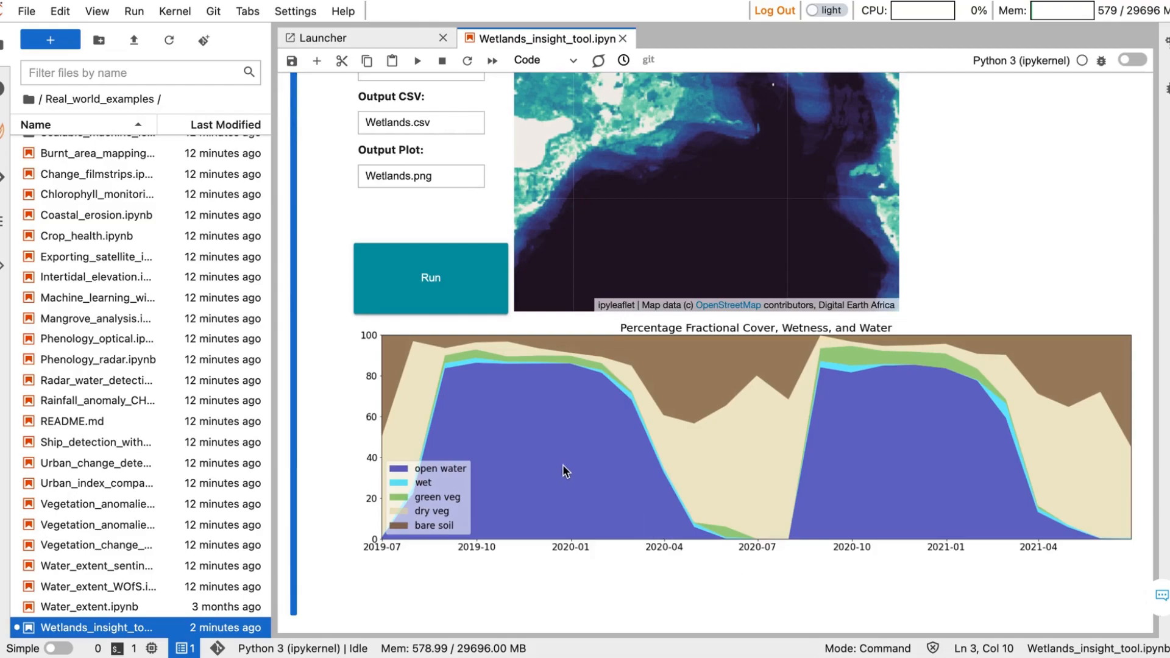
mouse_move(717, 470)
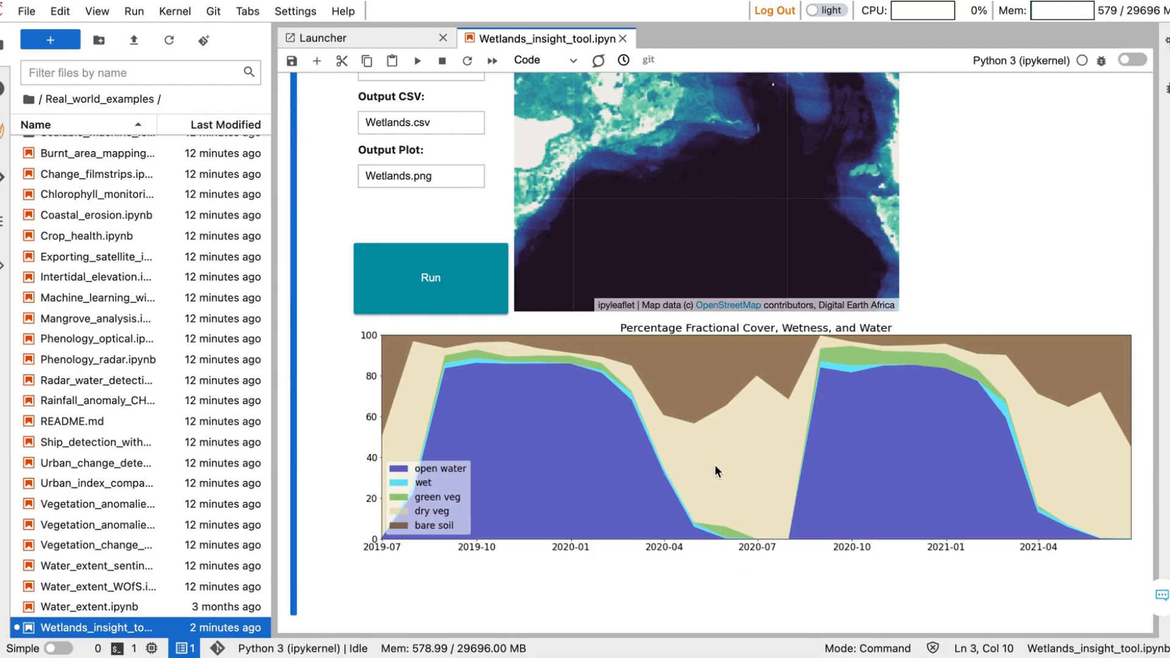
mouse_move(715, 383)
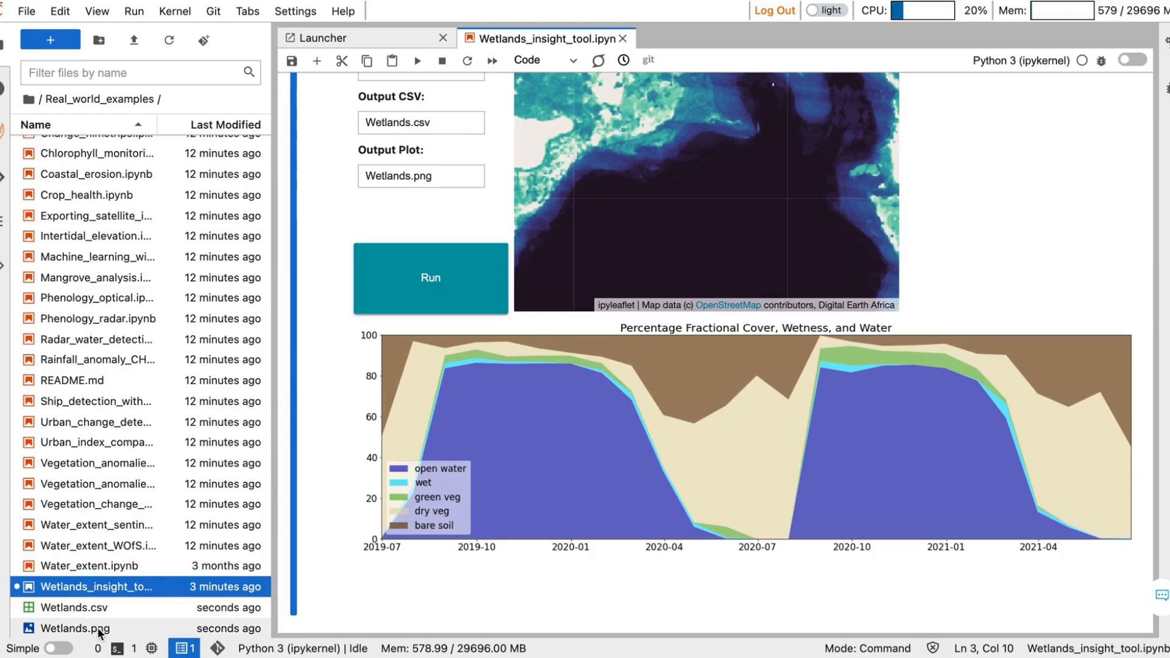
Bring up the file actions for Wetlands.csv to download it.
right_click(74, 607)
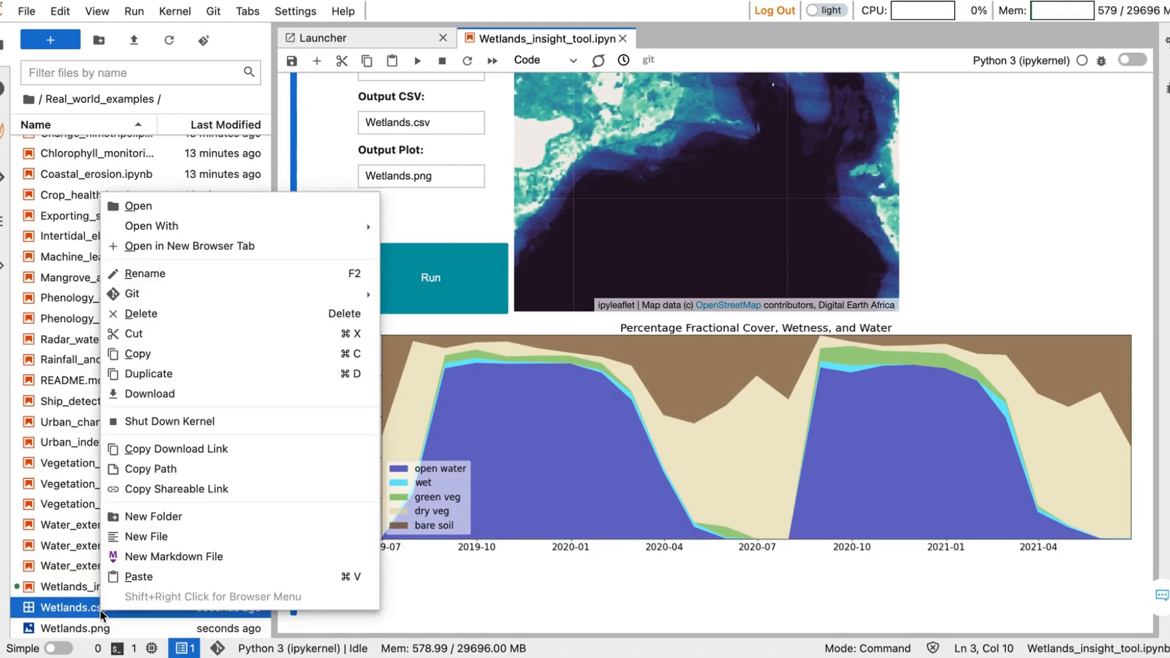
mouse_move(149, 394)
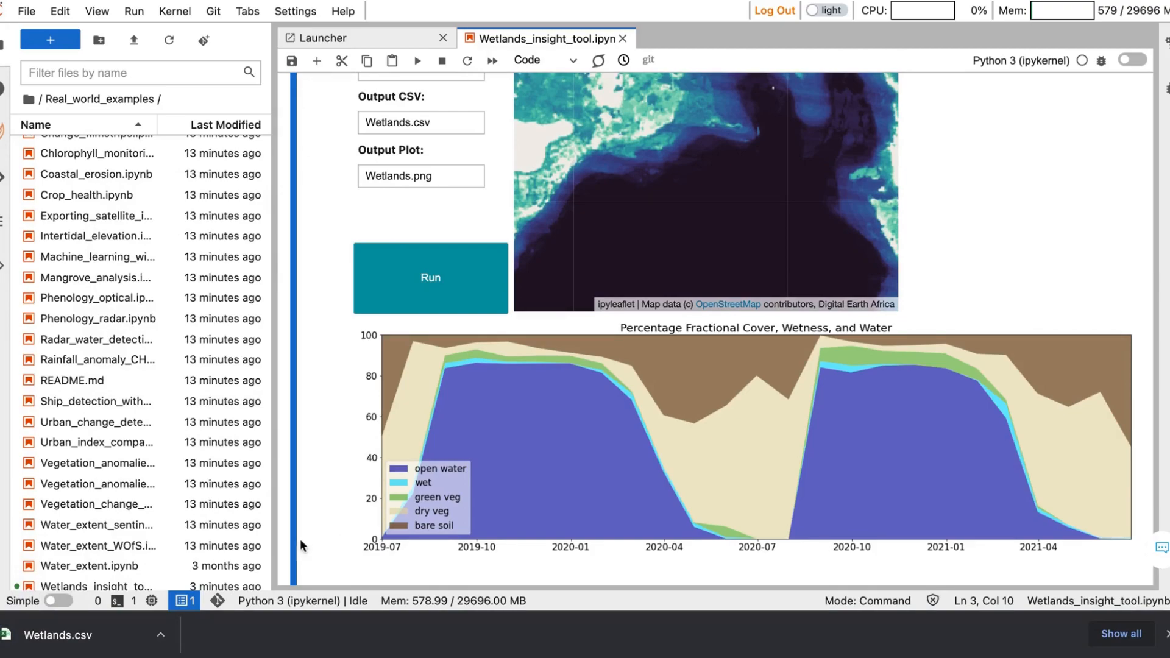
mouse_move(397, 517)
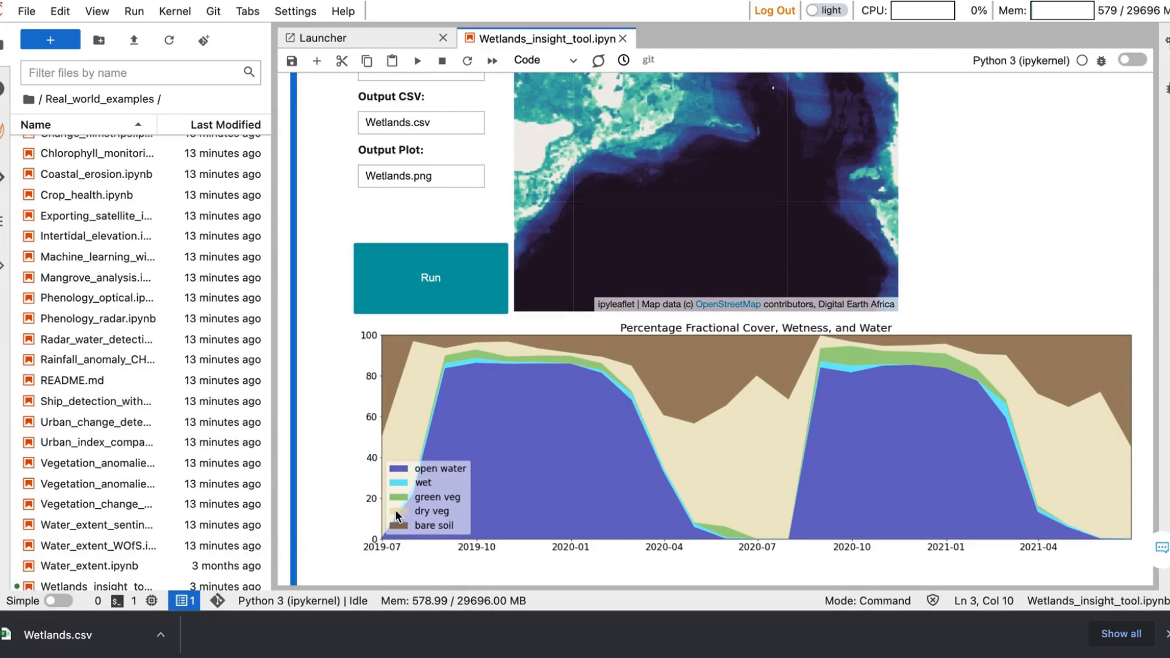